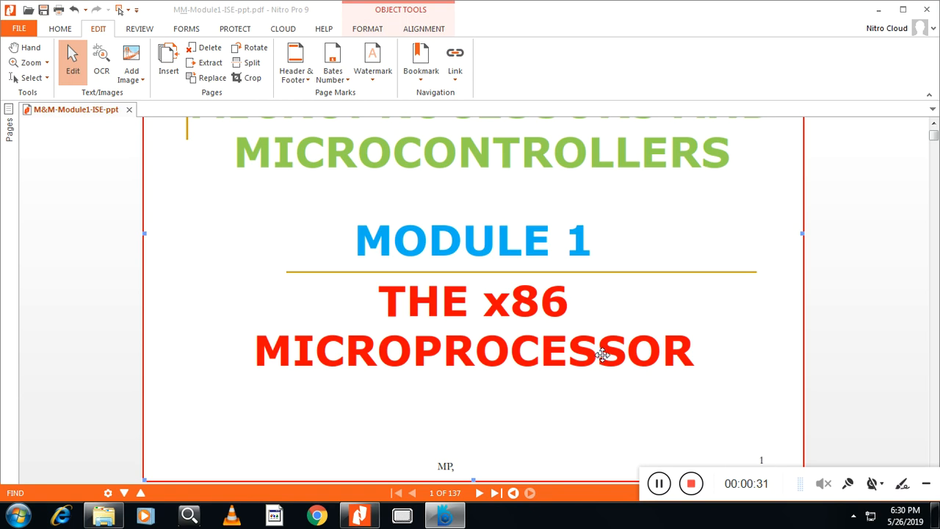
Step: Go to page 2 on the x86 family history and return to the HOME ribbon tab
click(480, 493)
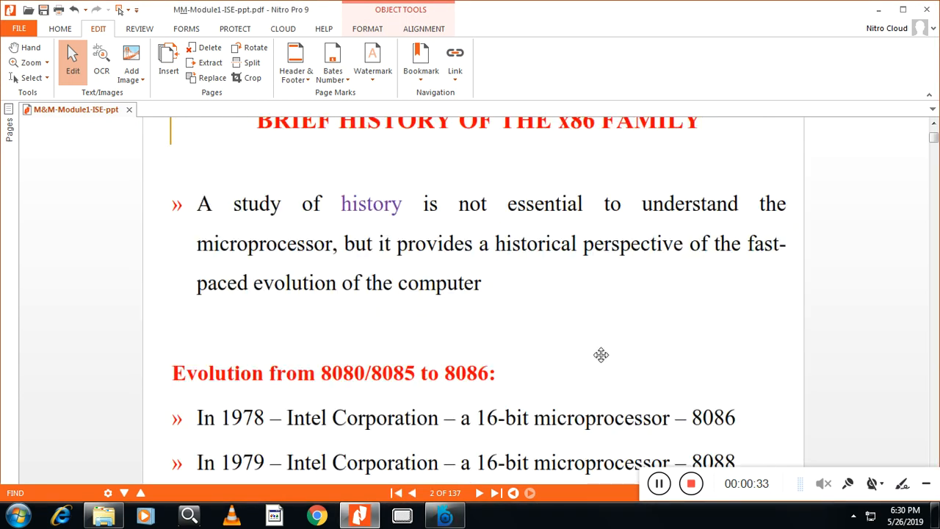
click(56, 29)
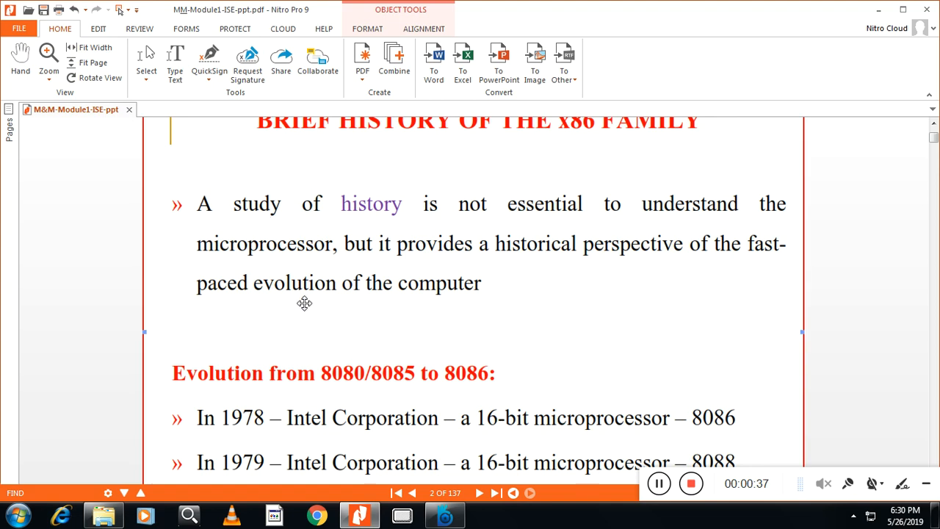
mouse_move(309, 308)
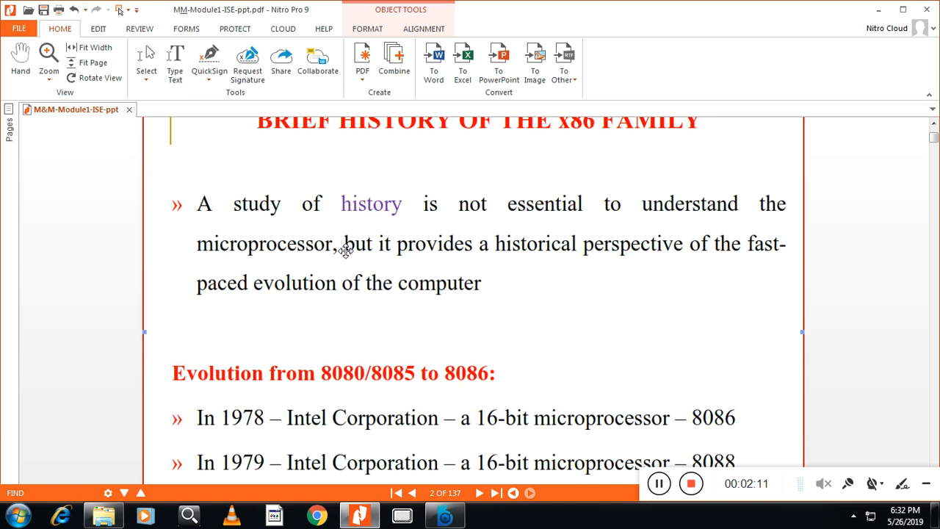
mouse_move(351, 262)
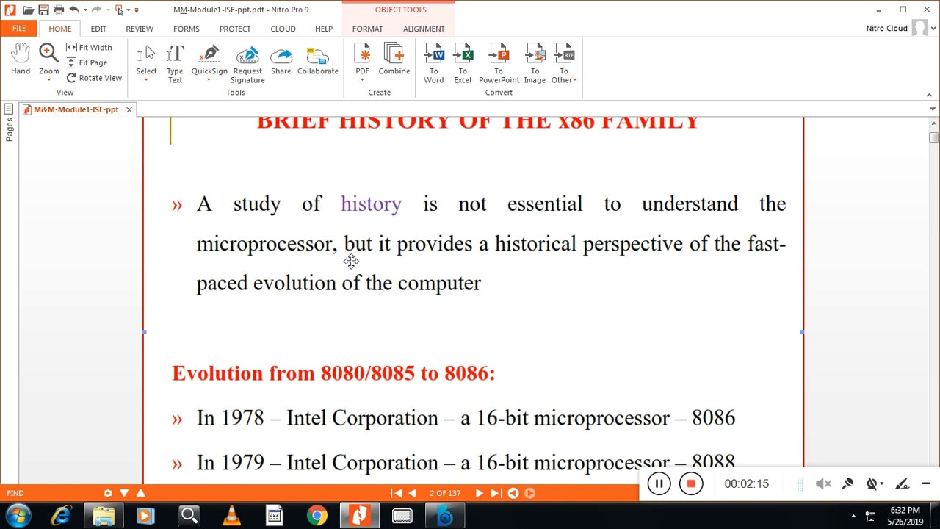
mouse_move(360, 280)
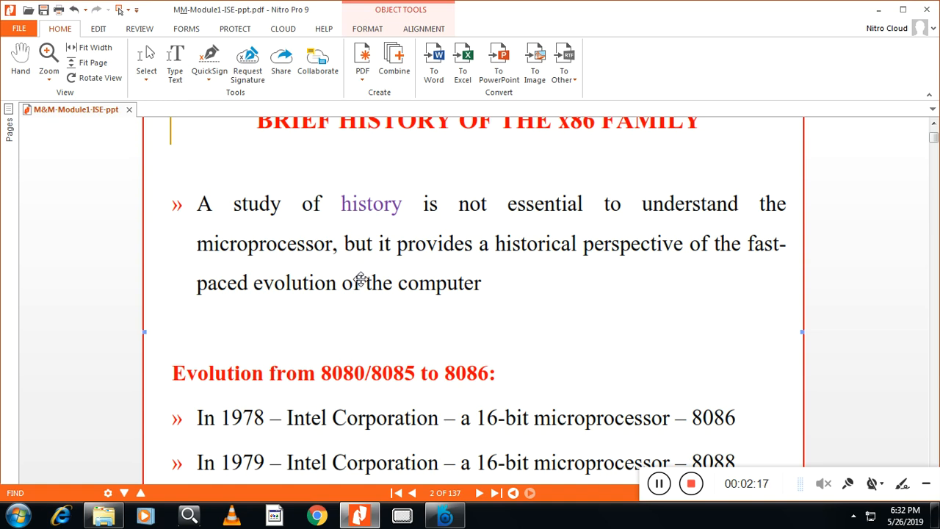
Step: Scroll down to page 3, comparing the Intel 8085 with the 8086/8088
scroll(down, 3)
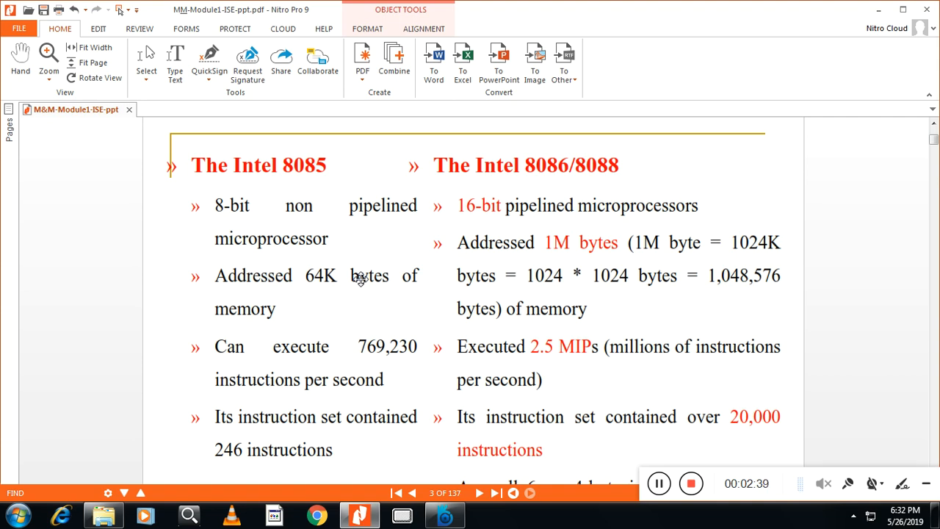
mouse_move(377, 332)
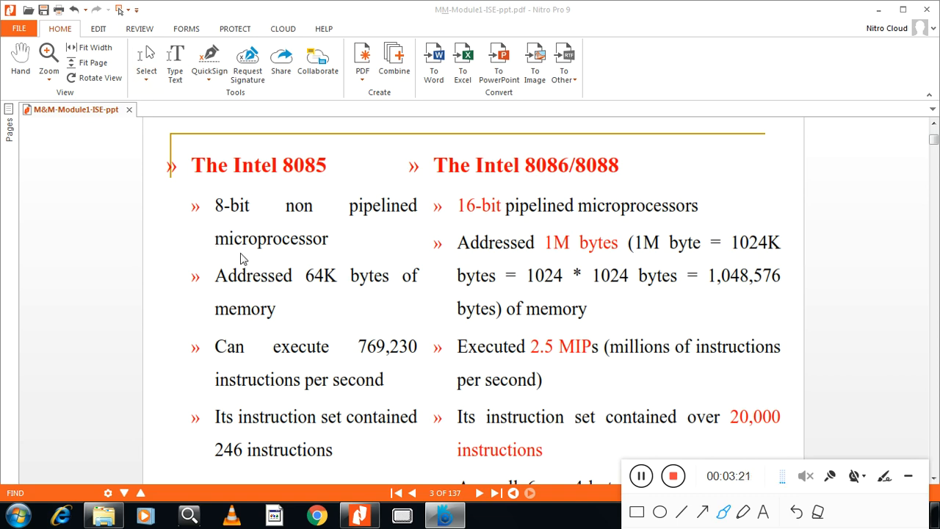
mouse_move(321, 299)
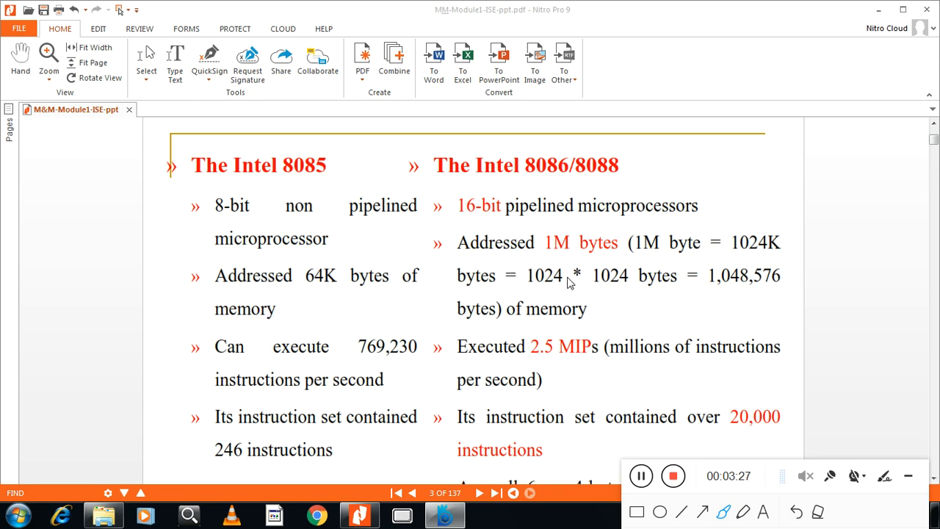
mouse_move(681, 433)
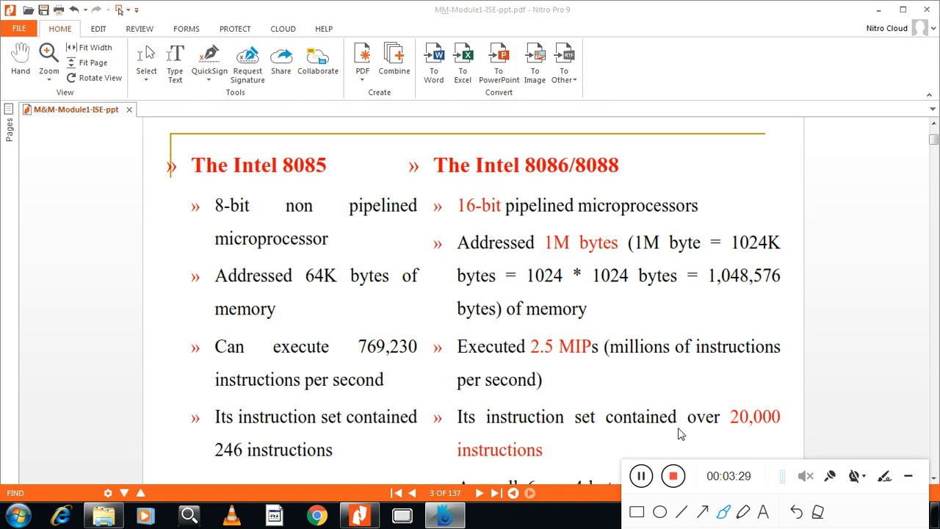
mouse_move(663, 458)
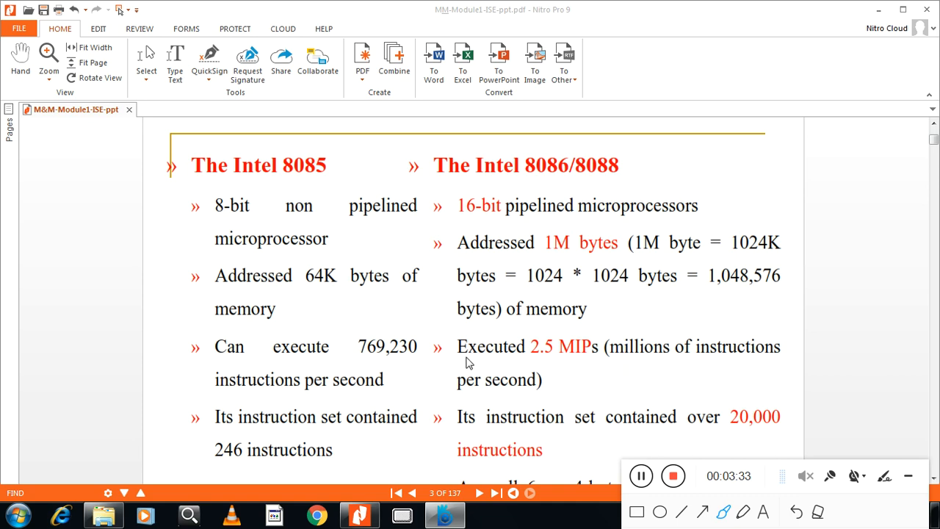
mouse_move(487, 355)
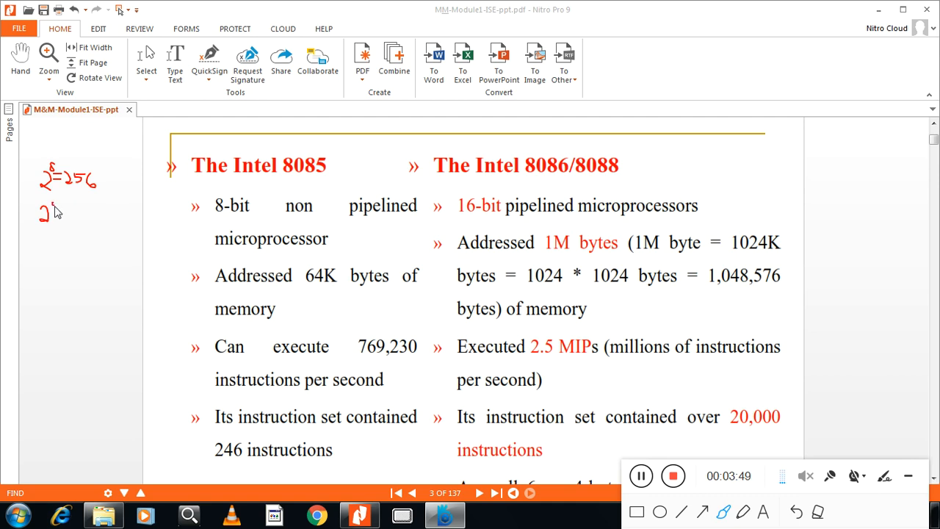
Step: Handwrite 2^9 = 512, 2^10 = 1K and 2^11 = 2K down the margin
drag(62, 213, 69, 213)
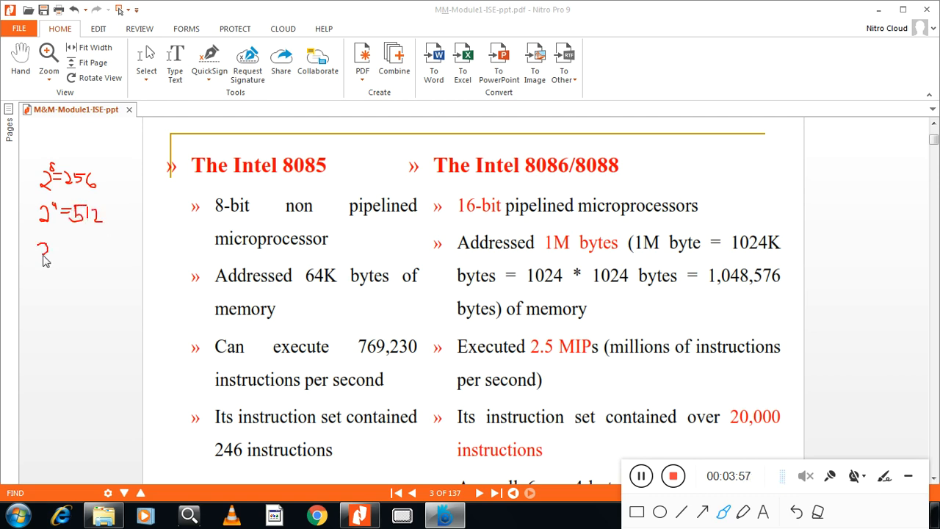
drag(43, 242, 57, 232)
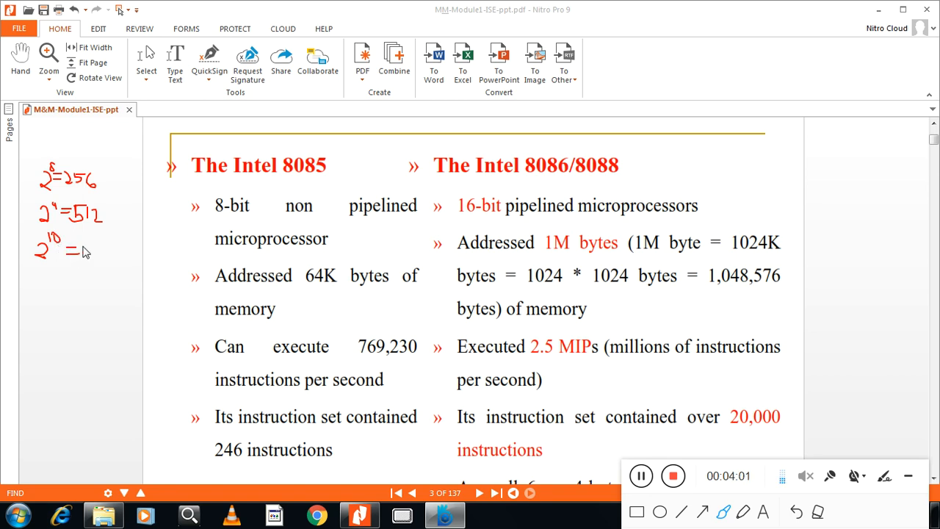
drag(80, 254, 99, 254)
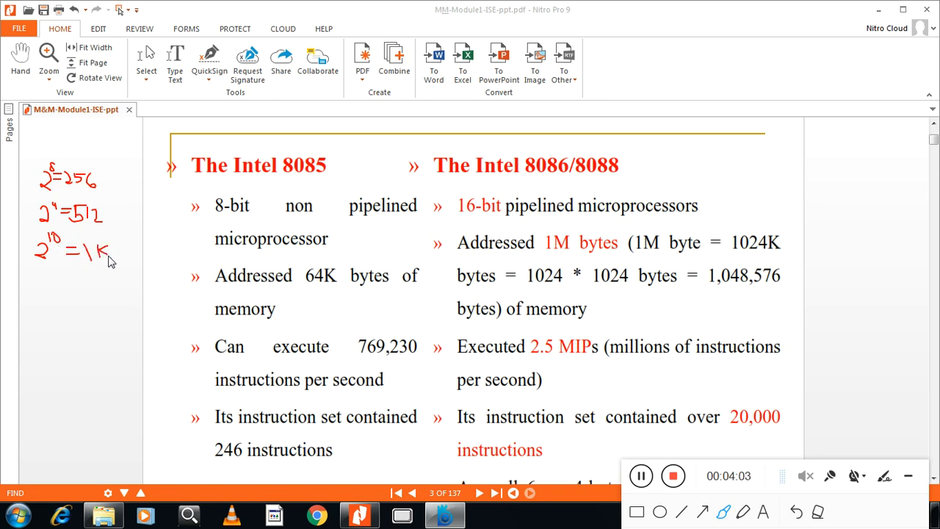
mouse_move(61, 252)
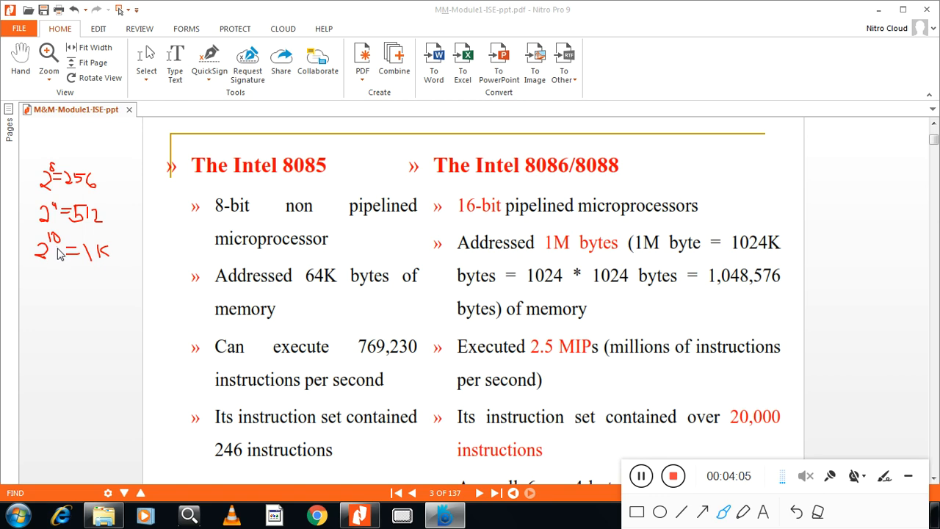
mouse_move(100, 269)
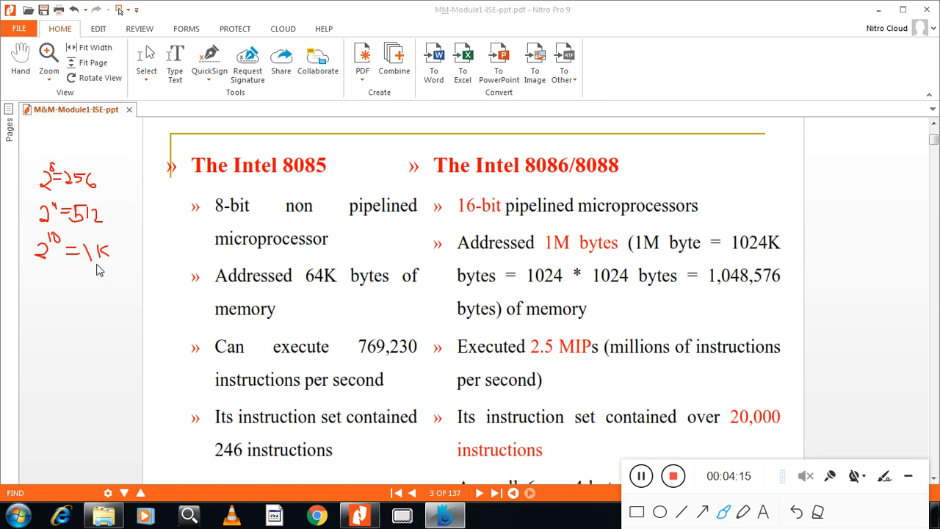
drag(36, 282, 30, 301)
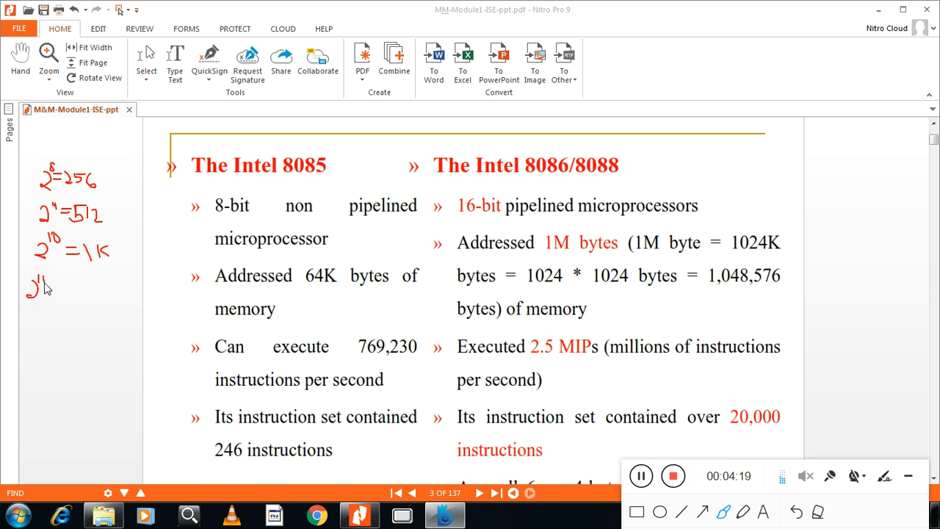
drag(53, 290, 68, 291)
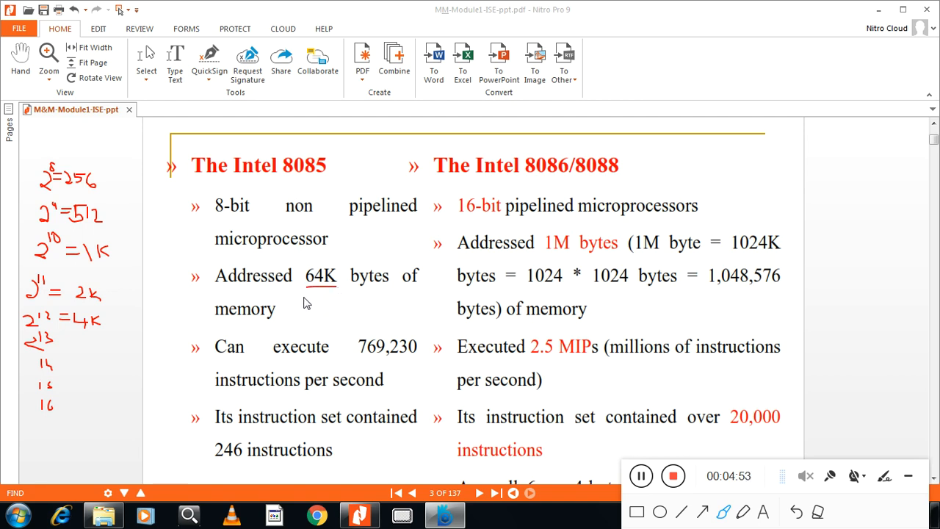
Step: Write '16' under the 8085's 64K line and '2^20 = 1MB' beside the 8086 memory line
drag(301, 305, 316, 312)
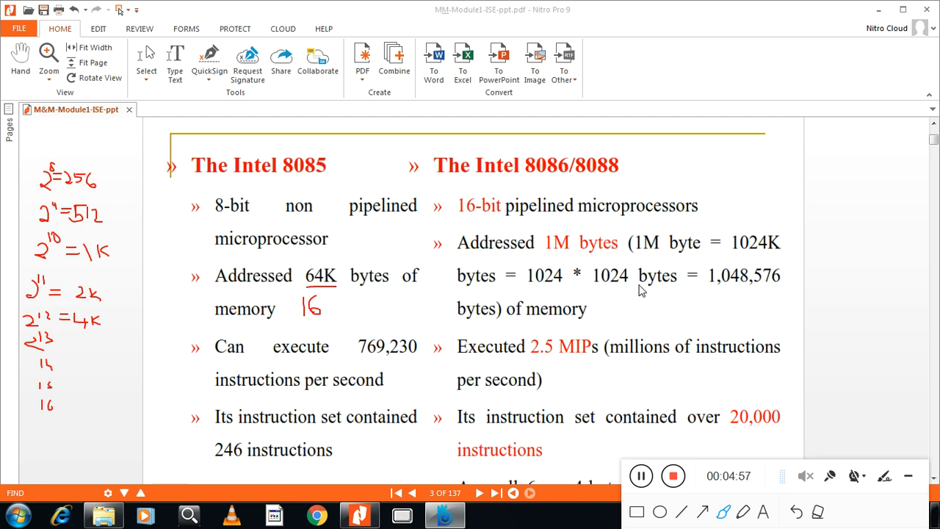
mouse_move(621, 310)
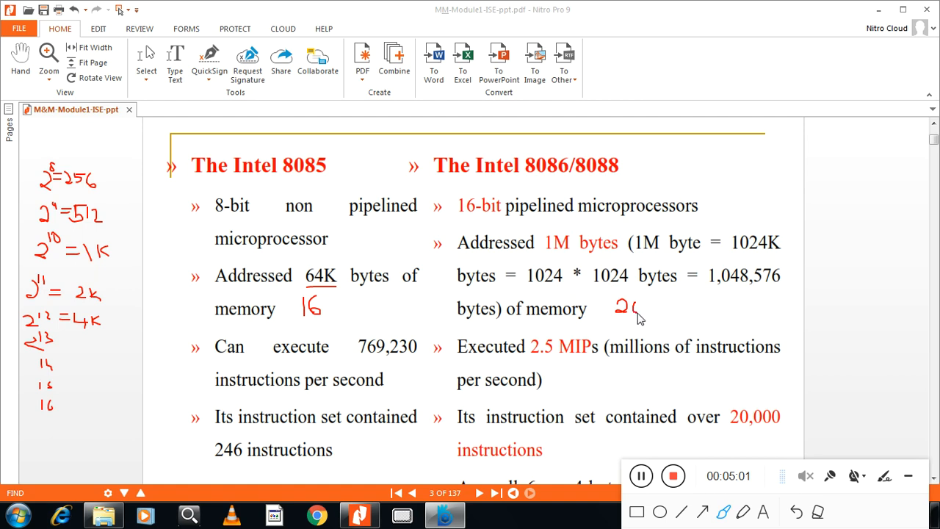
drag(617, 309, 639, 315)
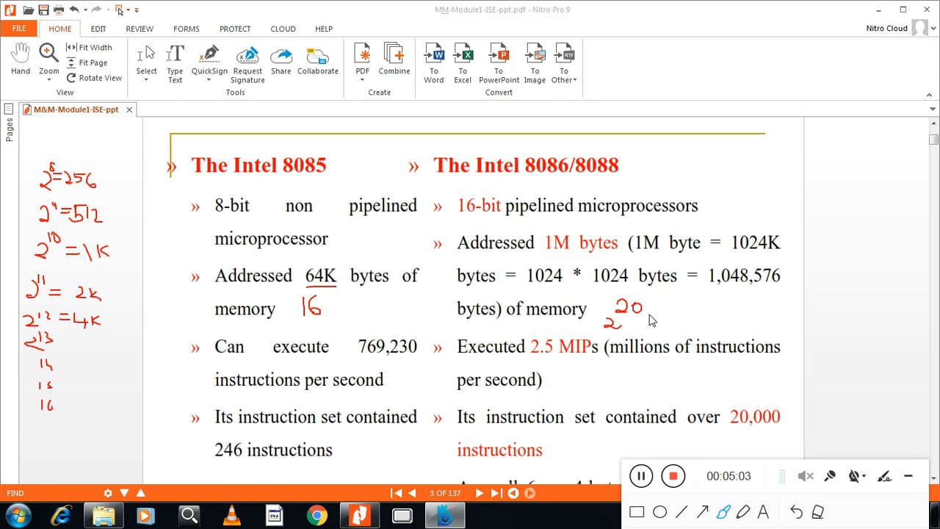
drag(650, 309, 687, 308)
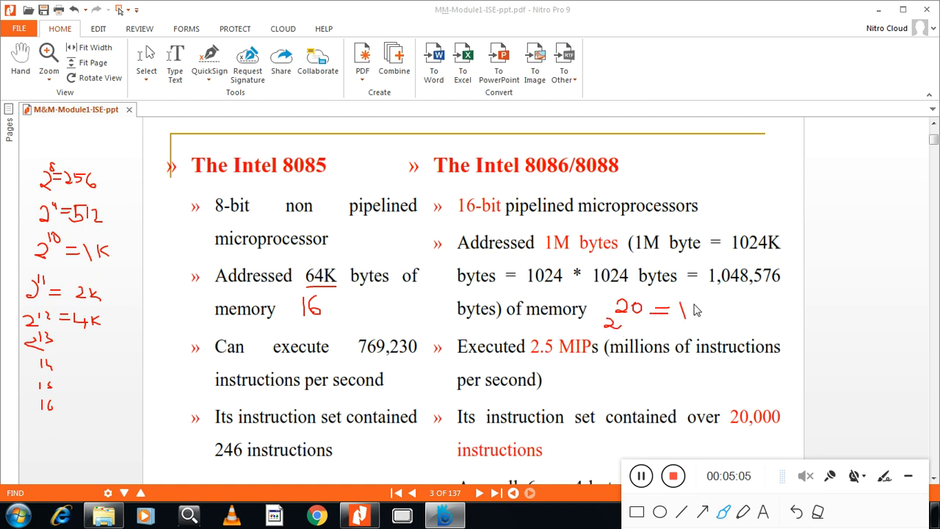
drag(687, 312, 716, 316)
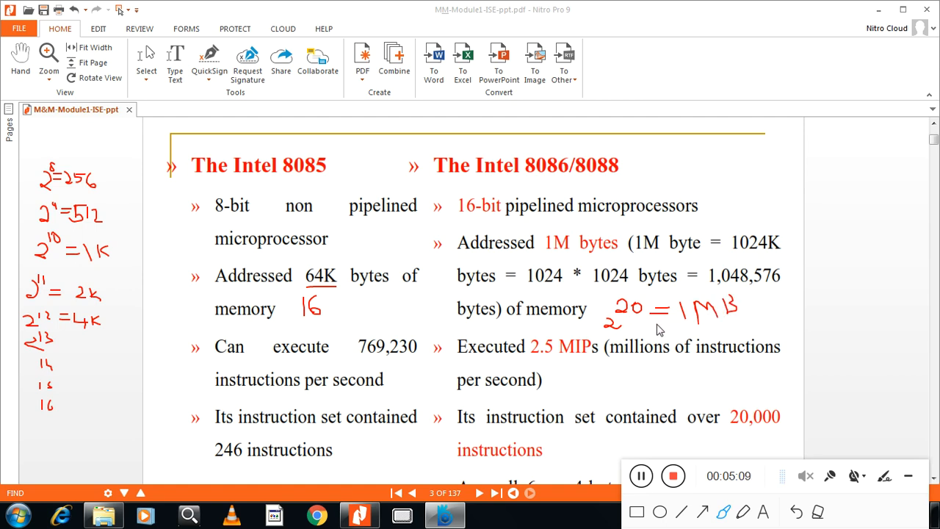
mouse_move(704, 321)
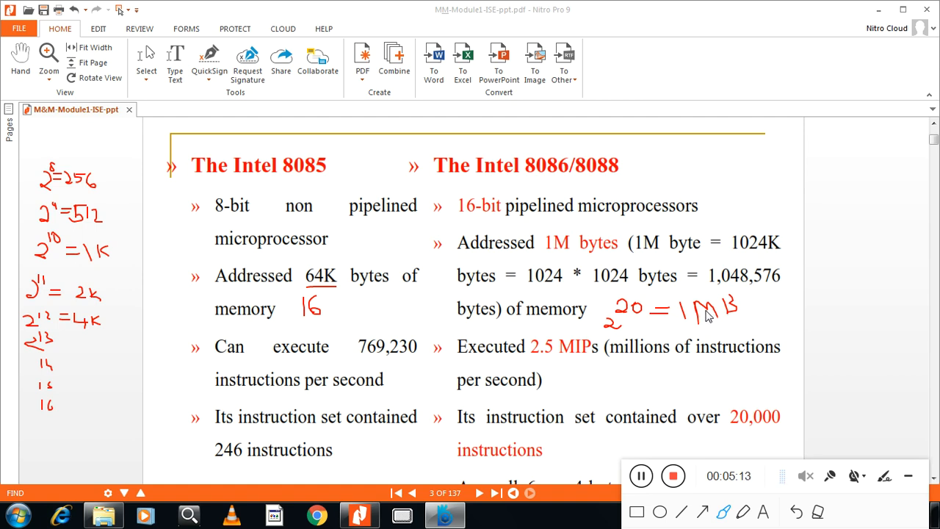
mouse_move(627, 88)
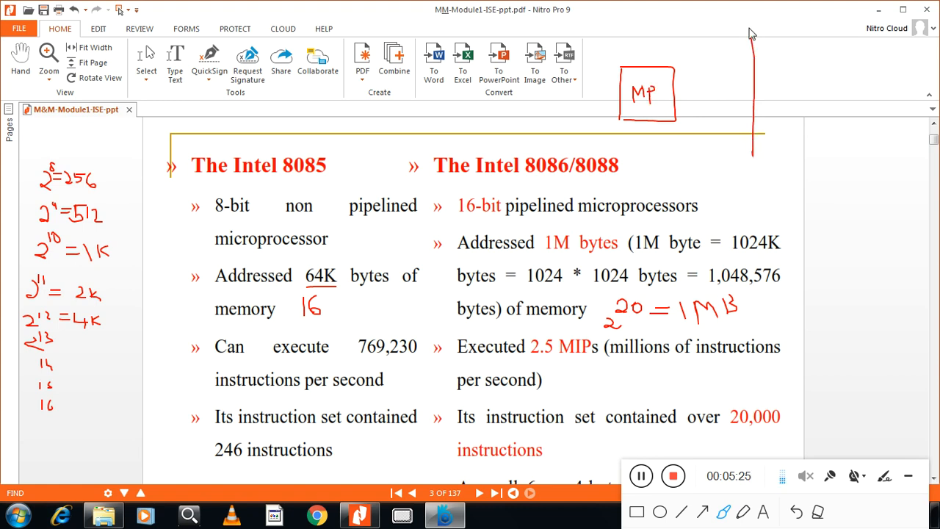
Step: Sketch a tall memory rectangle and connect it to the MP box with a line
drag(749, 29, 819, 158)
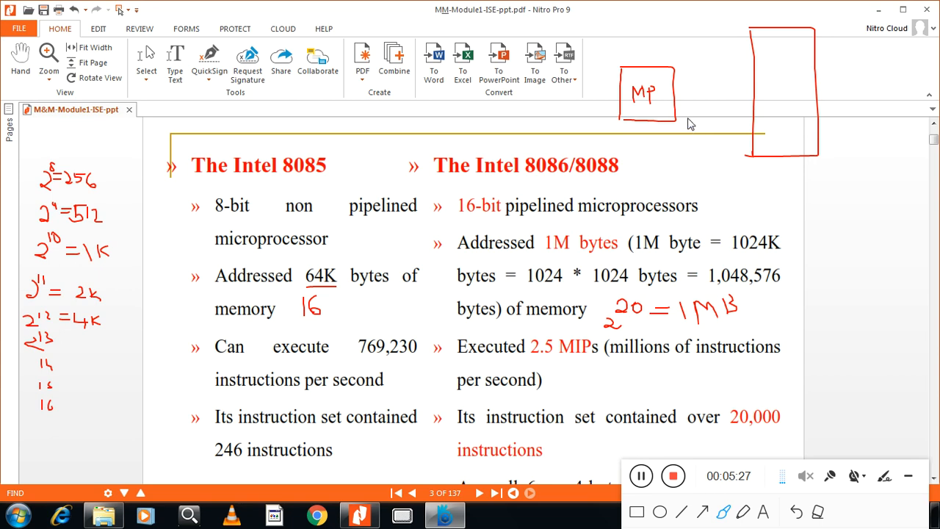
drag(675, 110, 756, 105)
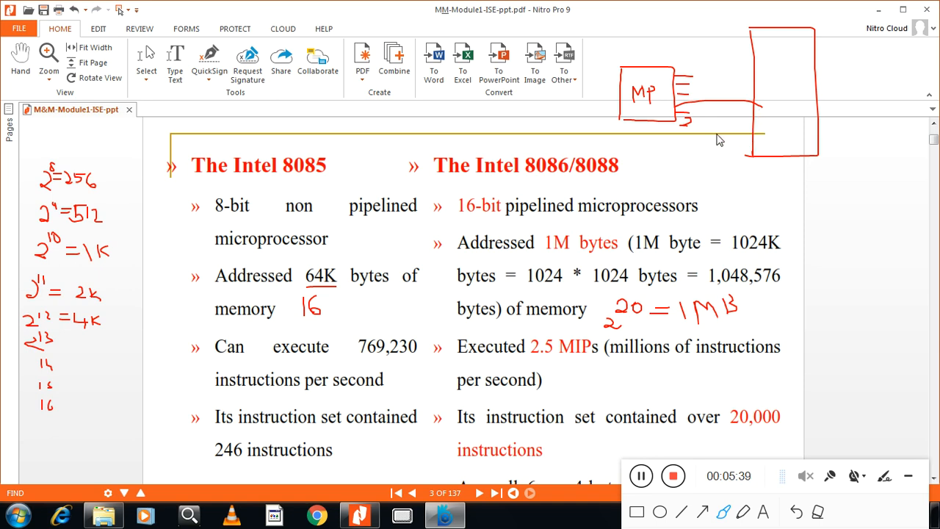
mouse_move(683, 140)
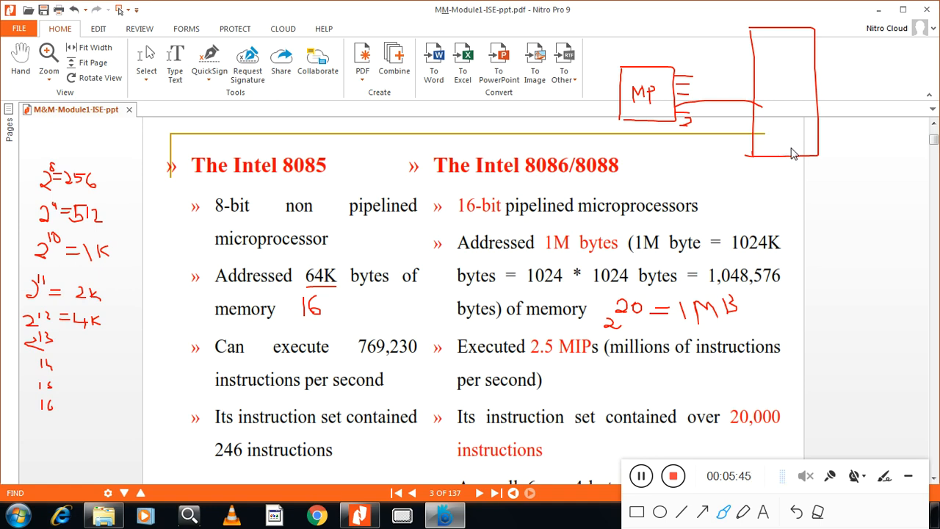
mouse_move(613, 99)
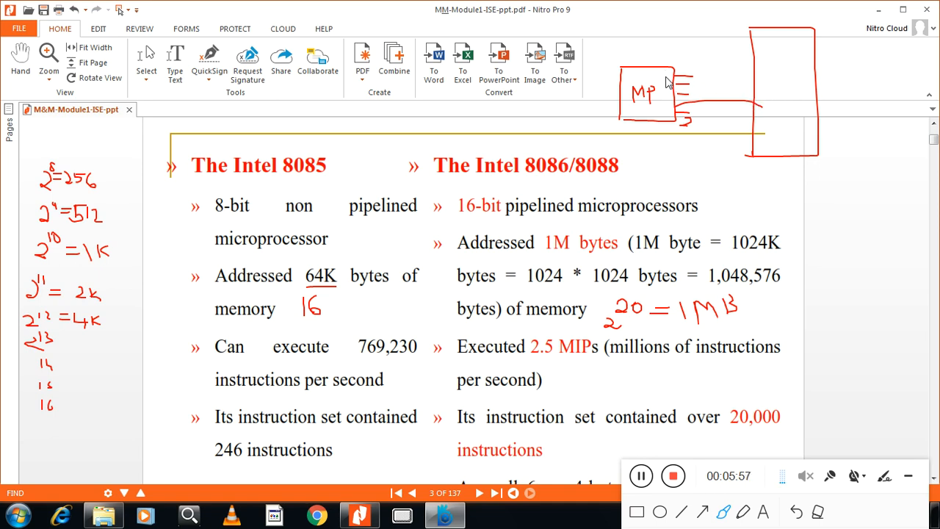
mouse_move(667, 79)
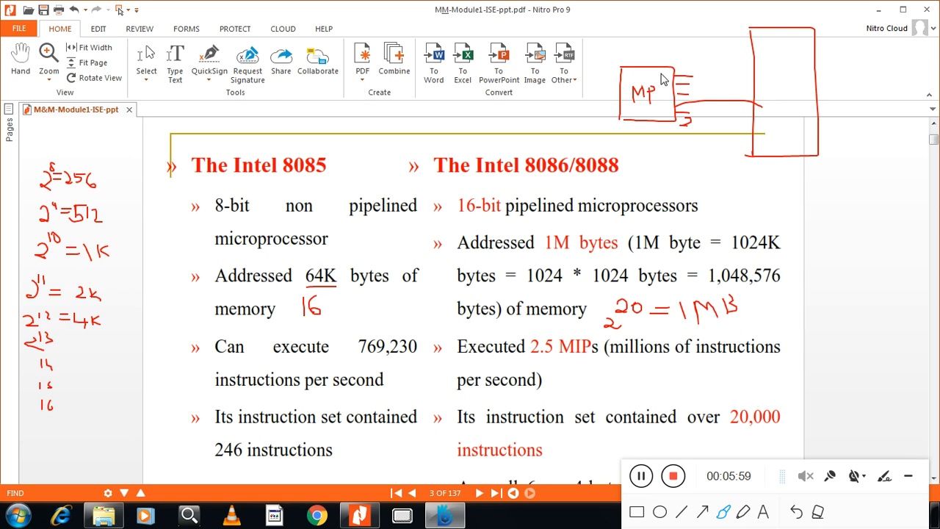
mouse_move(665, 88)
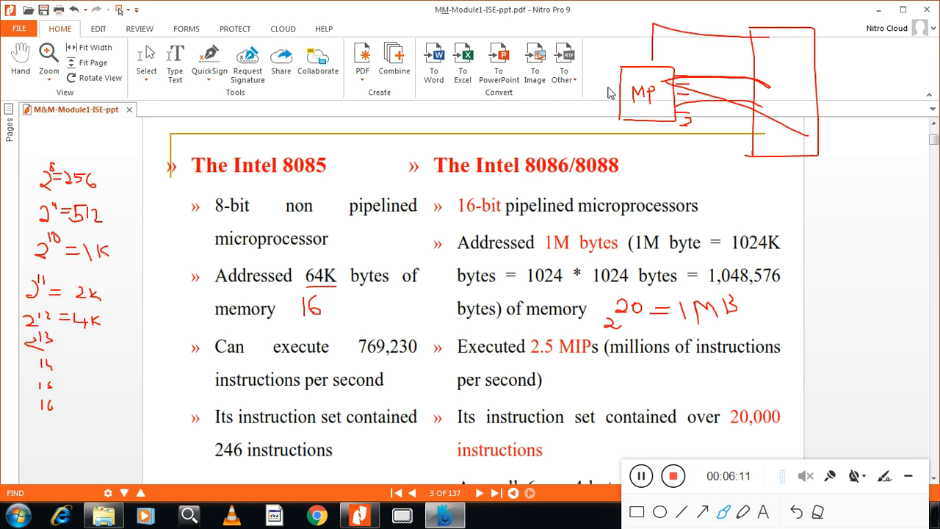
mouse_move(677, 94)
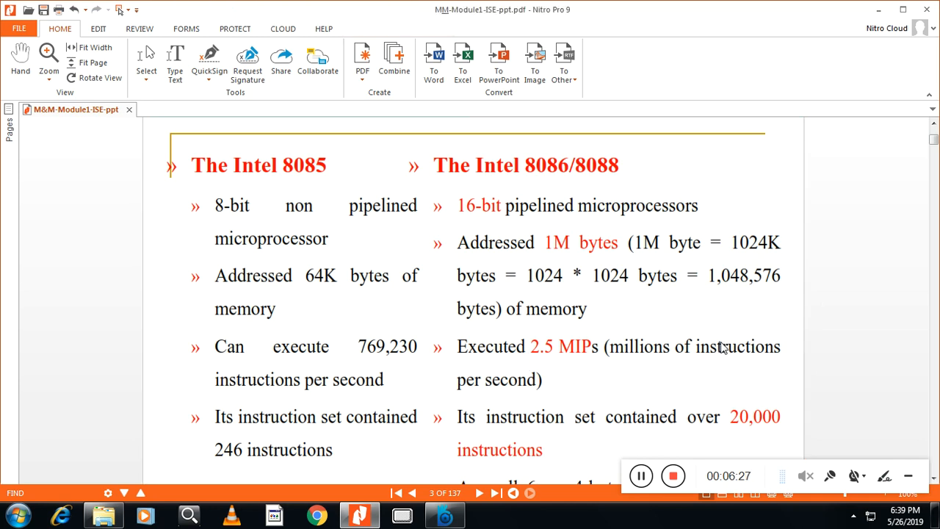
mouse_move(481, 360)
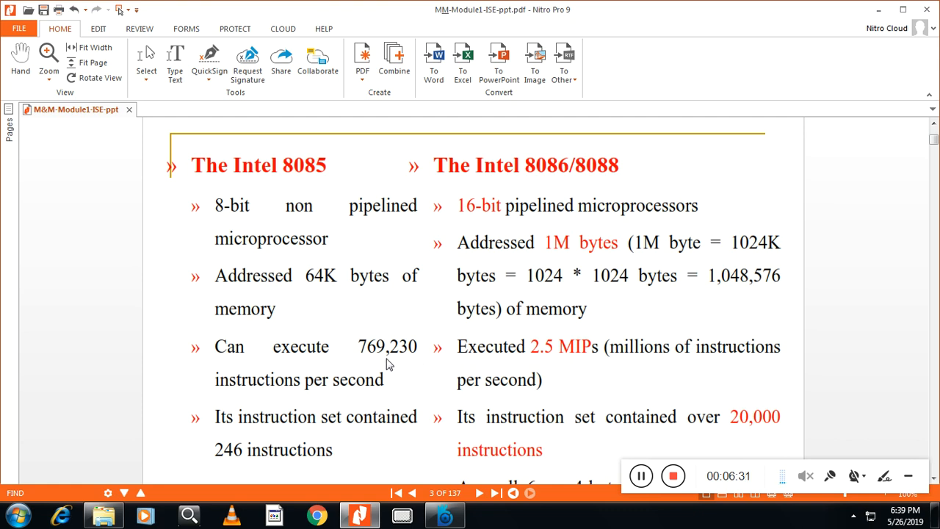
mouse_move(376, 366)
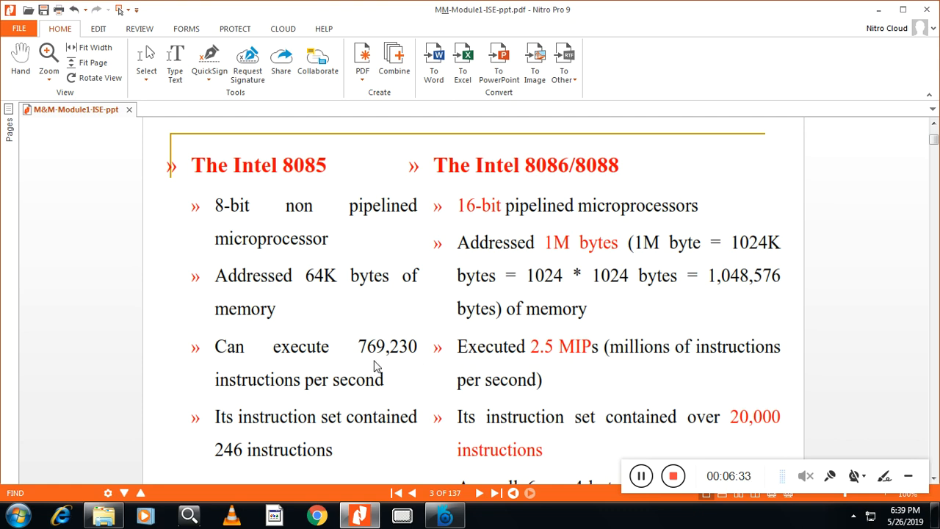
mouse_move(384, 368)
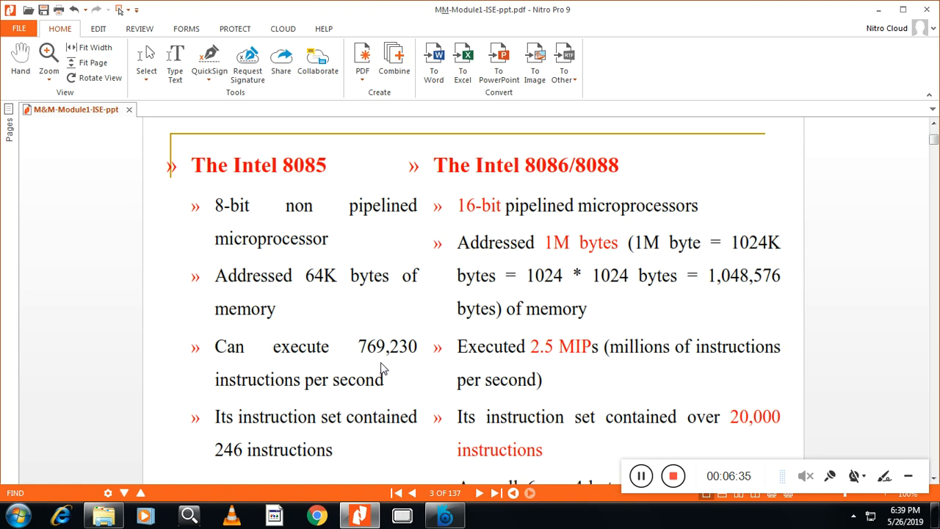
mouse_move(552, 370)
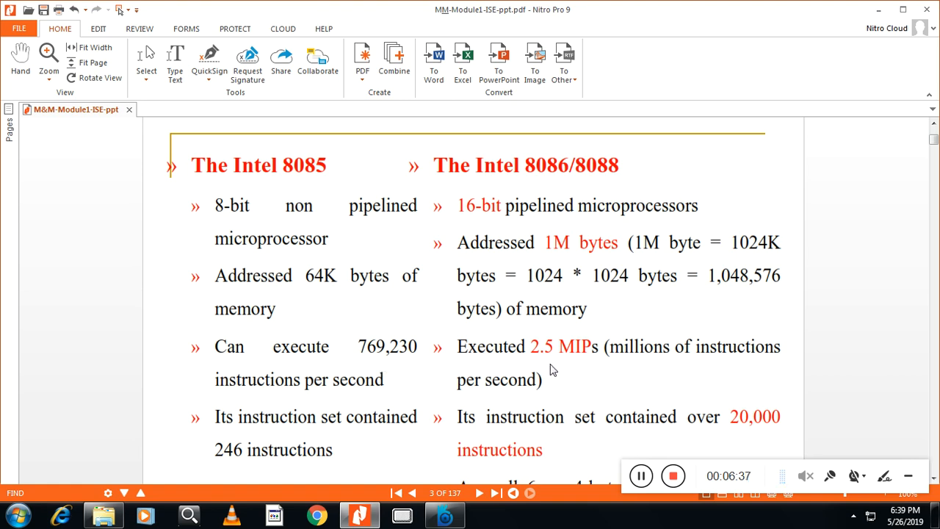
mouse_move(569, 368)
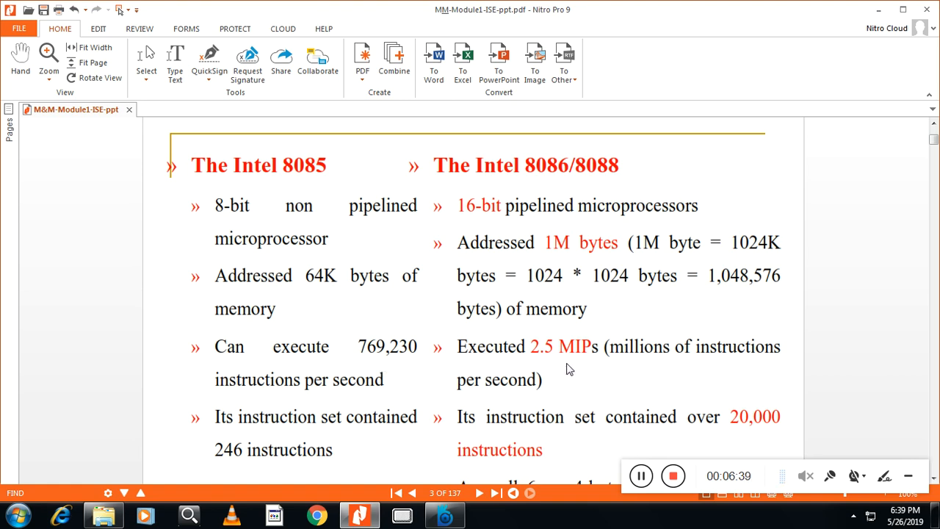
mouse_move(630, 368)
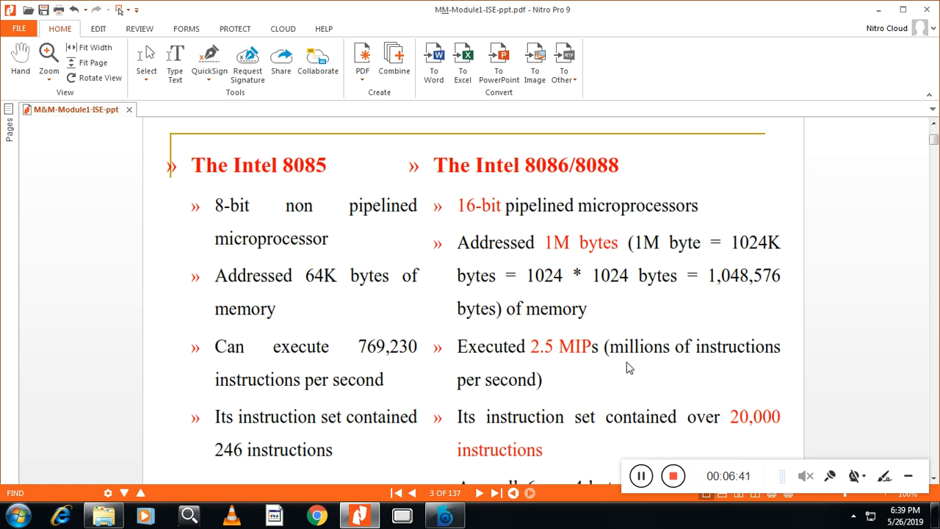
mouse_move(280, 463)
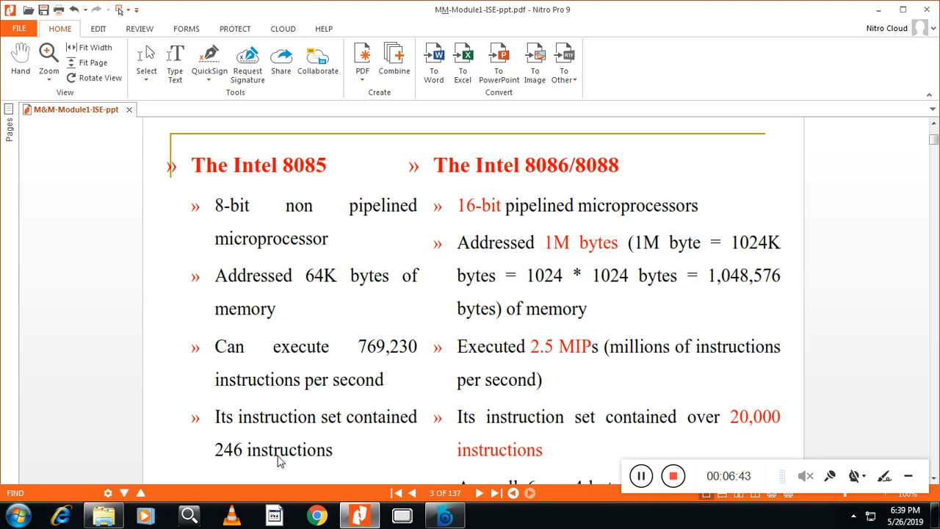
mouse_move(634, 440)
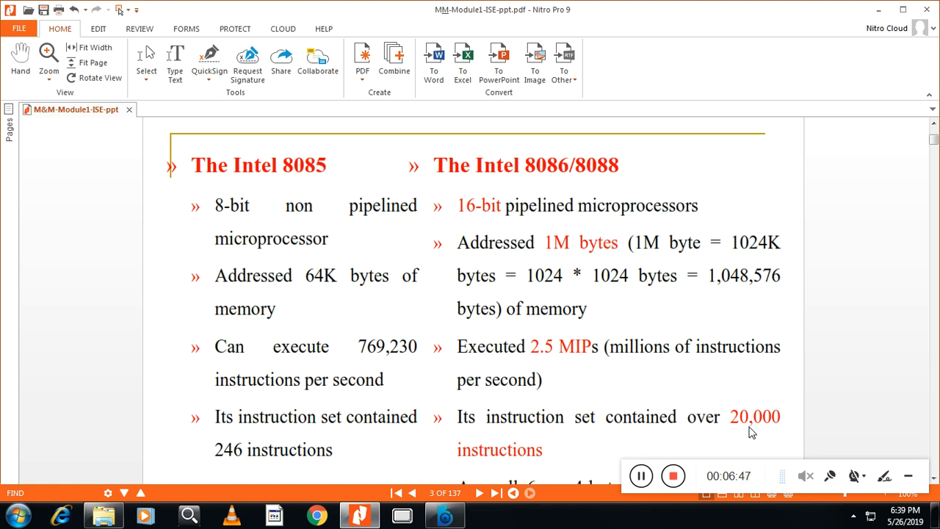
mouse_move(614, 429)
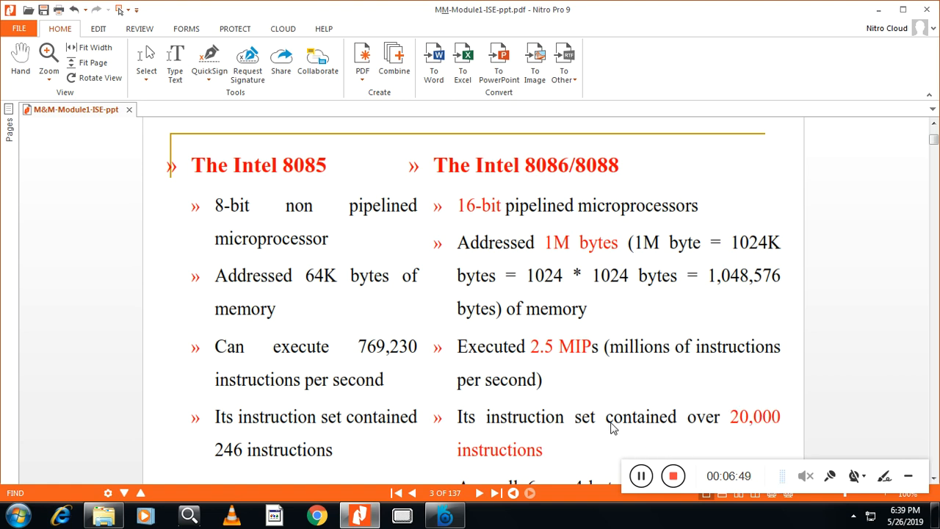
Step: Scroll past page 3 and go to page 4's 8008–8088 evolution table
scroll(down, 3)
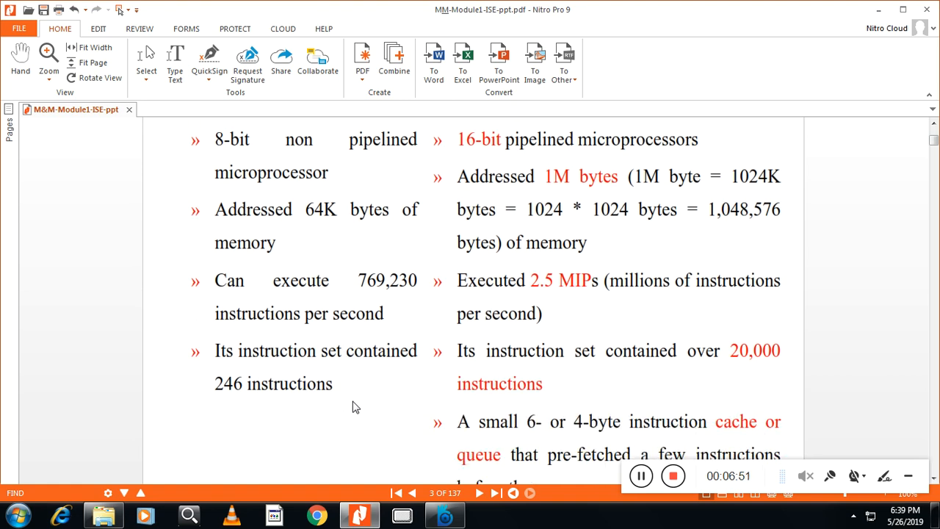
click(482, 493)
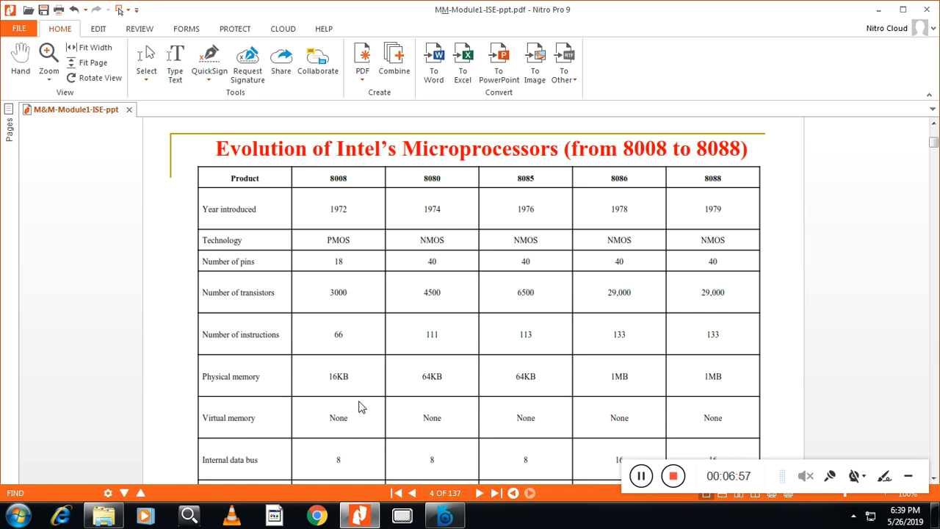
mouse_move(337, 313)
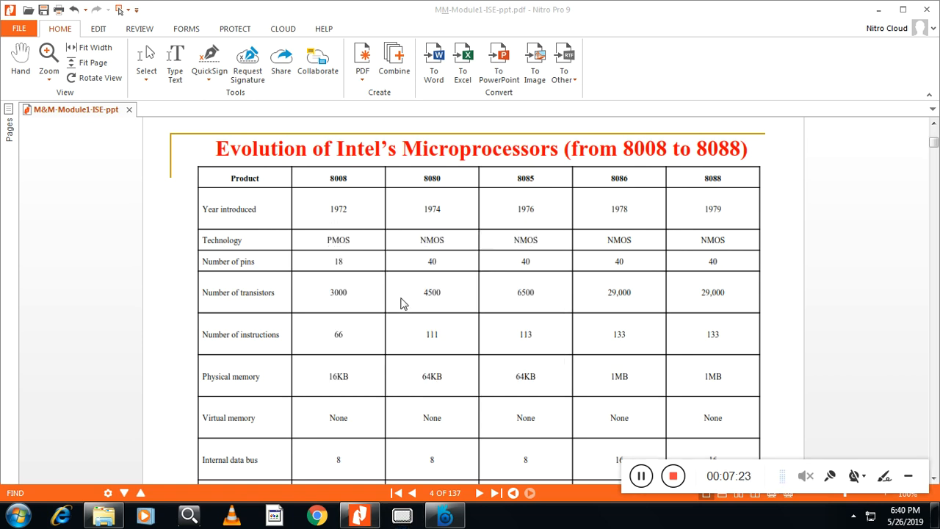
mouse_move(271, 199)
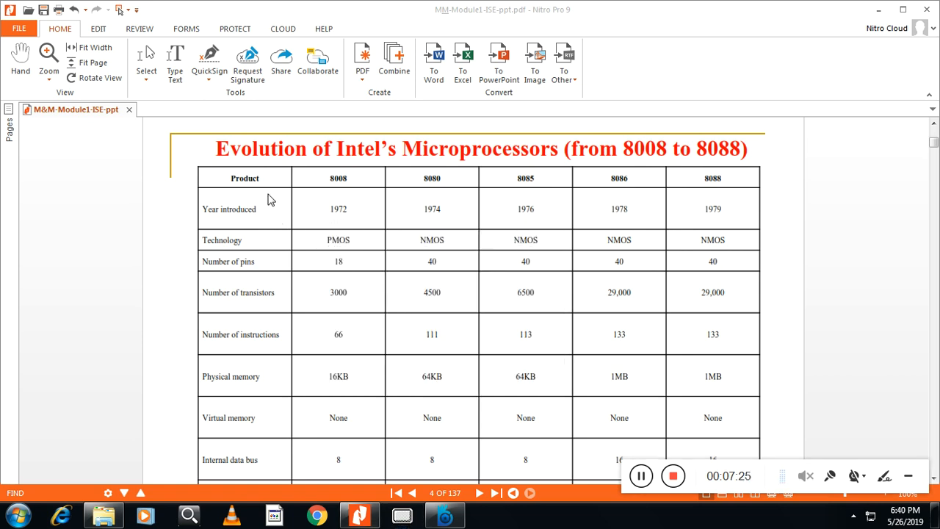
mouse_move(718, 258)
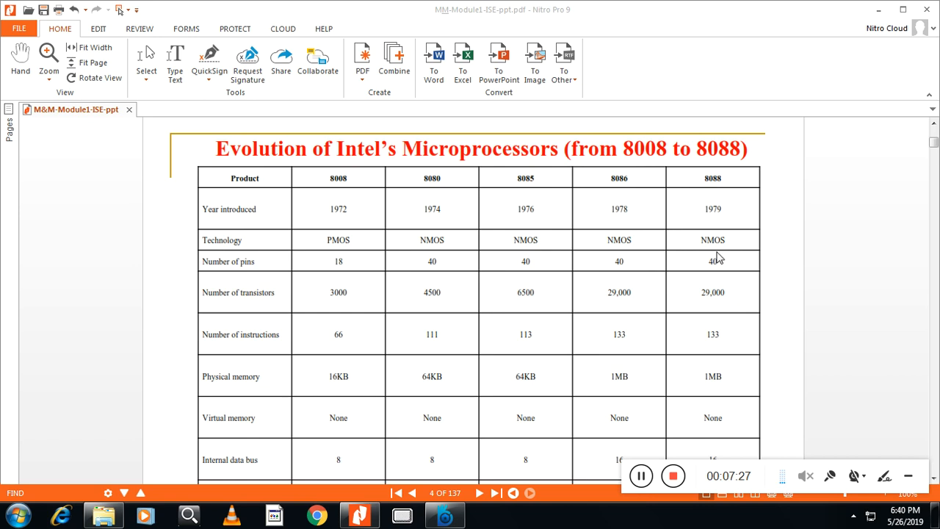
mouse_move(510, 408)
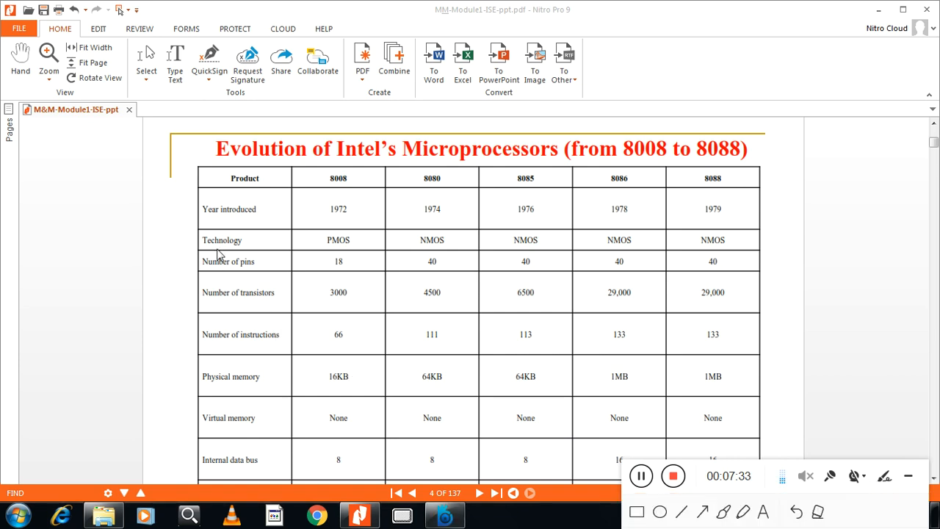
mouse_move(225, 261)
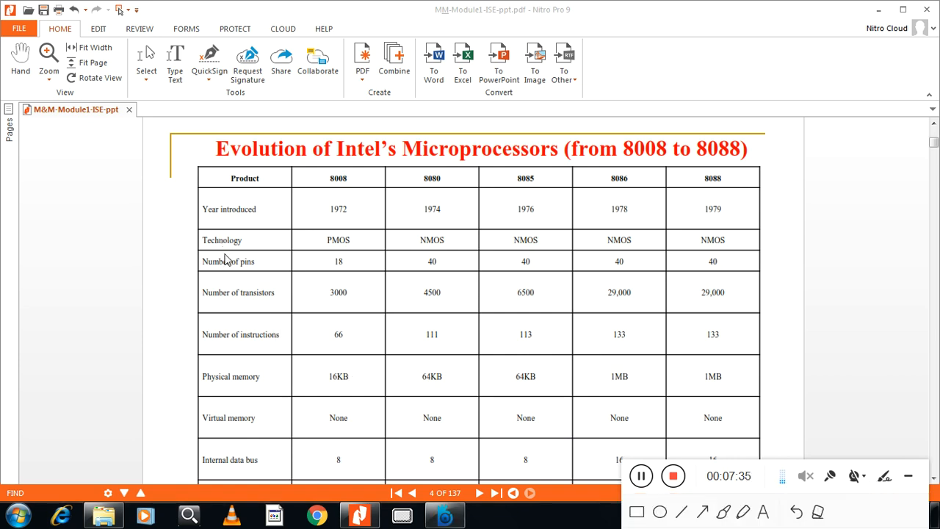
mouse_move(422, 266)
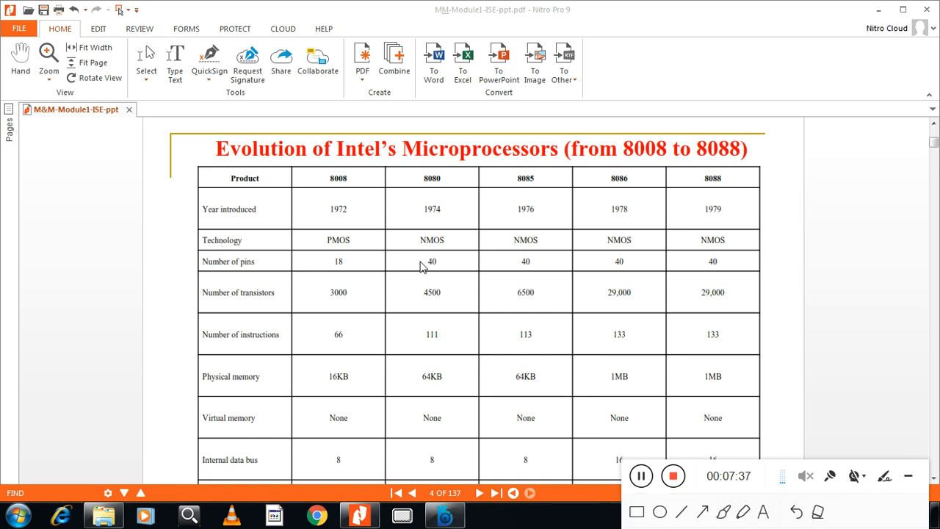
mouse_move(562, 271)
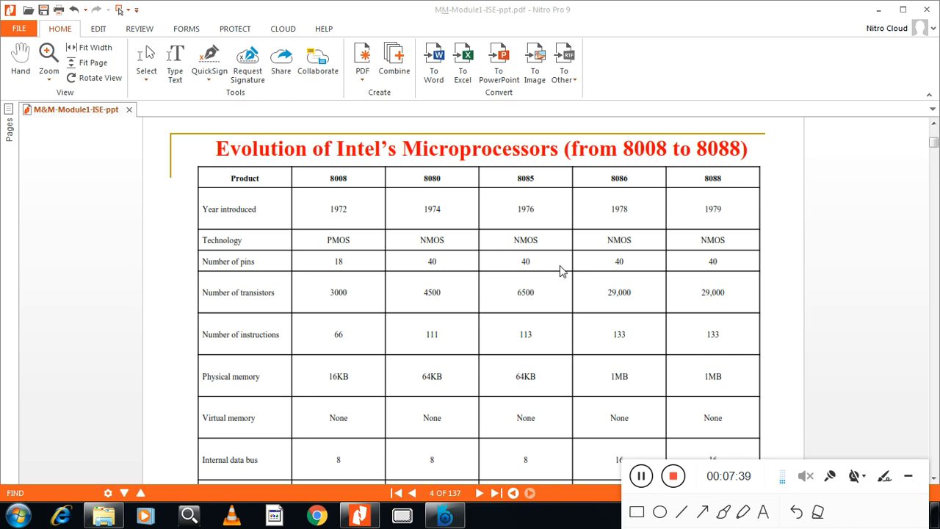
mouse_move(423, 252)
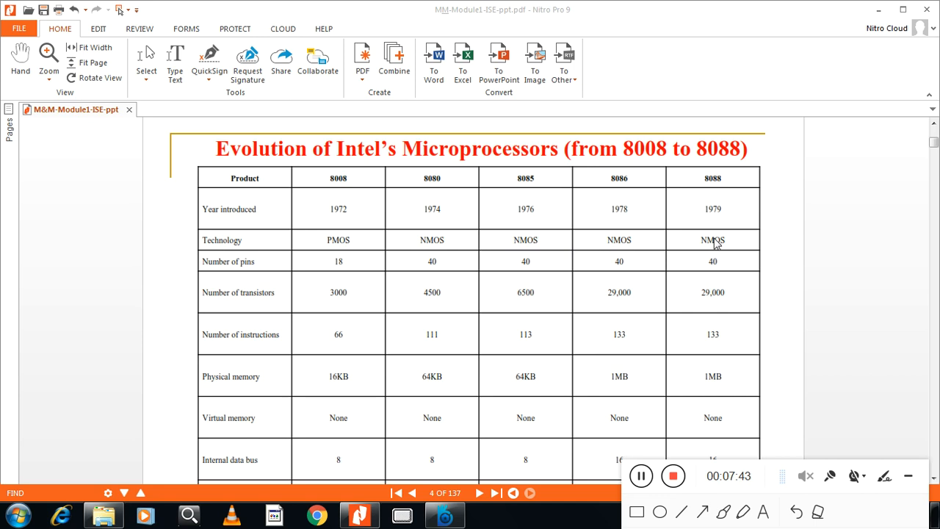
mouse_move(185, 242)
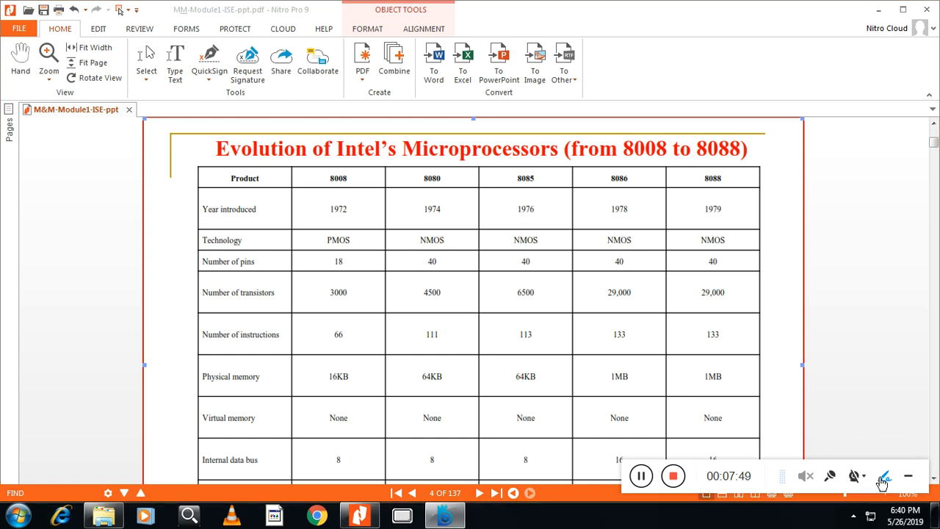
Step: With the freehand pen, draw a red margin stroke and underline the Year introduced label
click(883, 478)
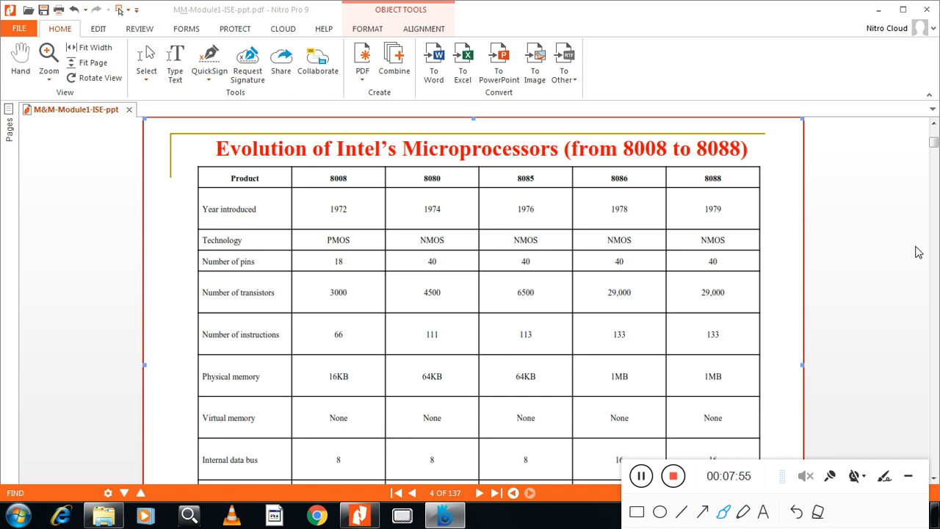
mouse_move(248, 221)
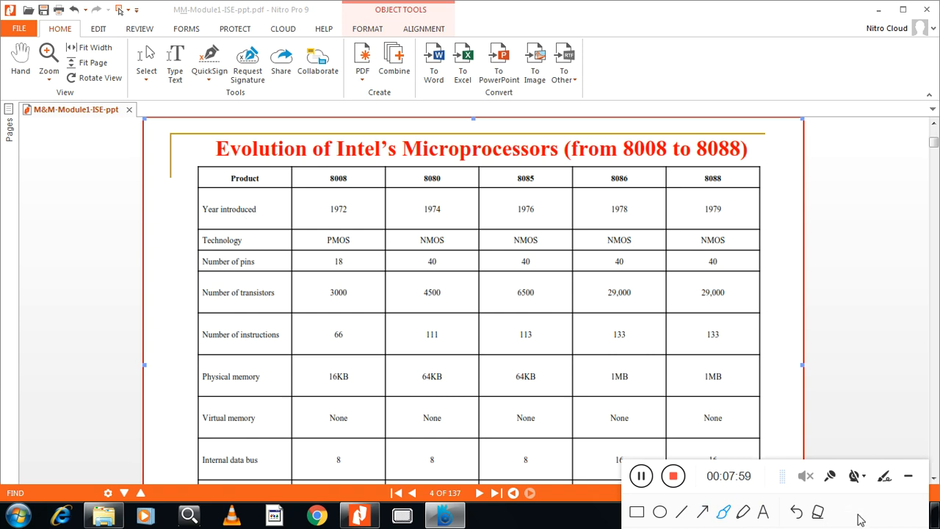
mouse_move(40, 369)
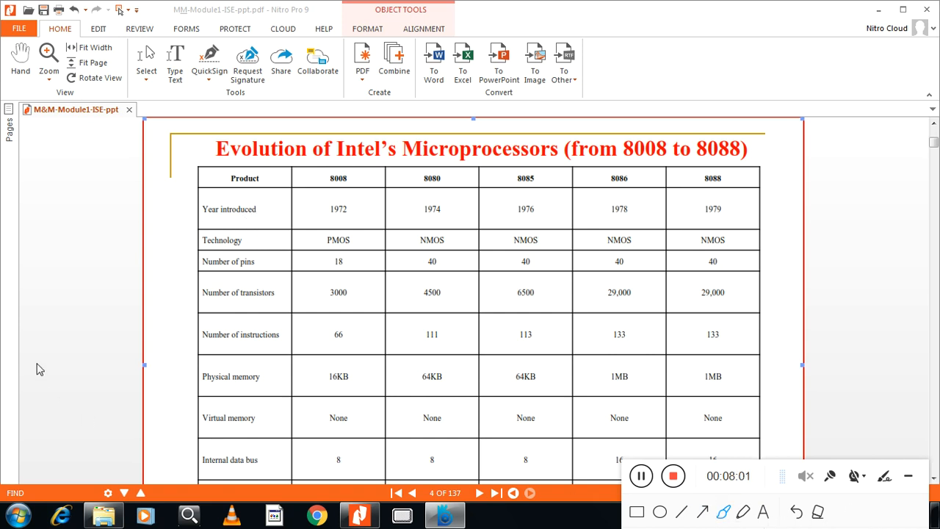
drag(36, 380, 72, 350)
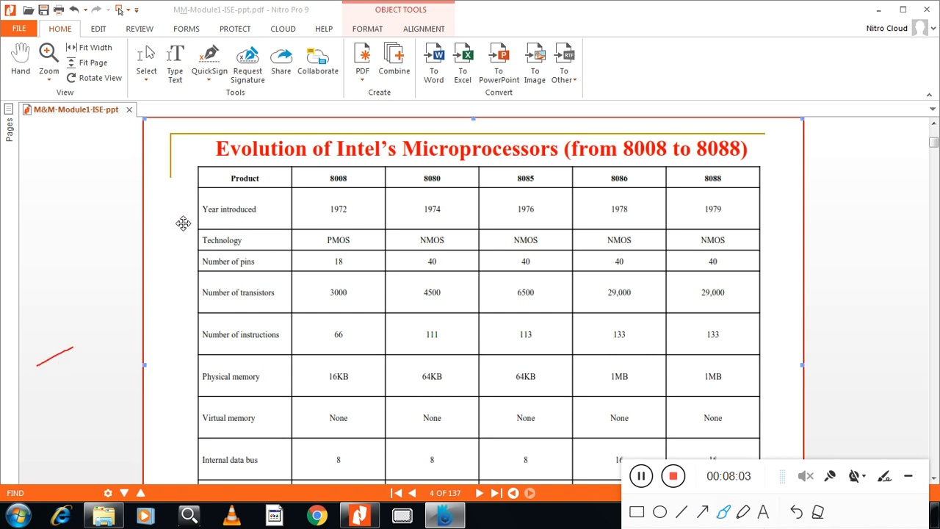
drag(180, 224, 220, 230)
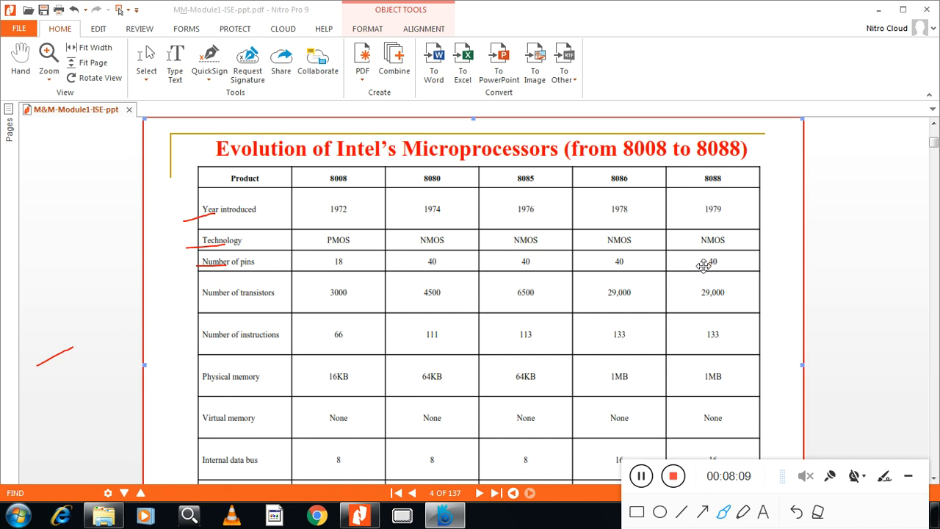
mouse_move(725, 280)
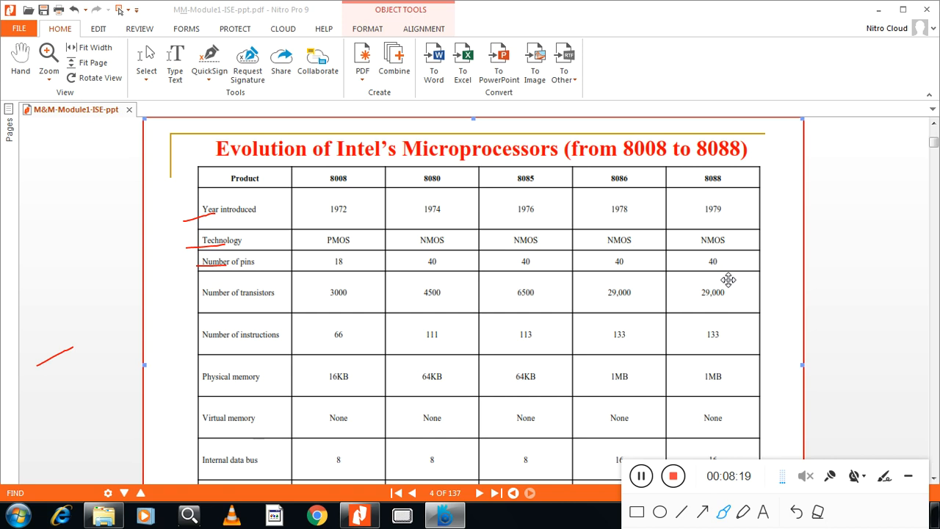
mouse_move(721, 277)
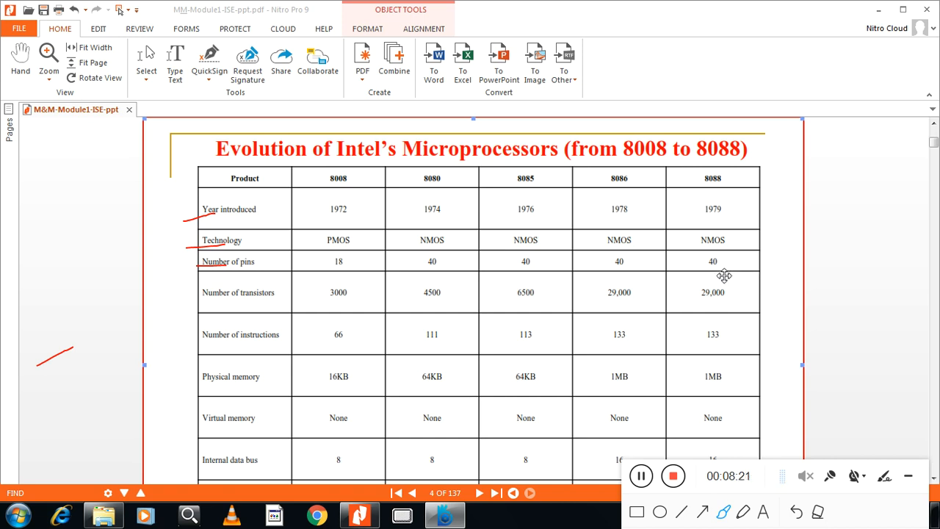
mouse_move(560, 300)
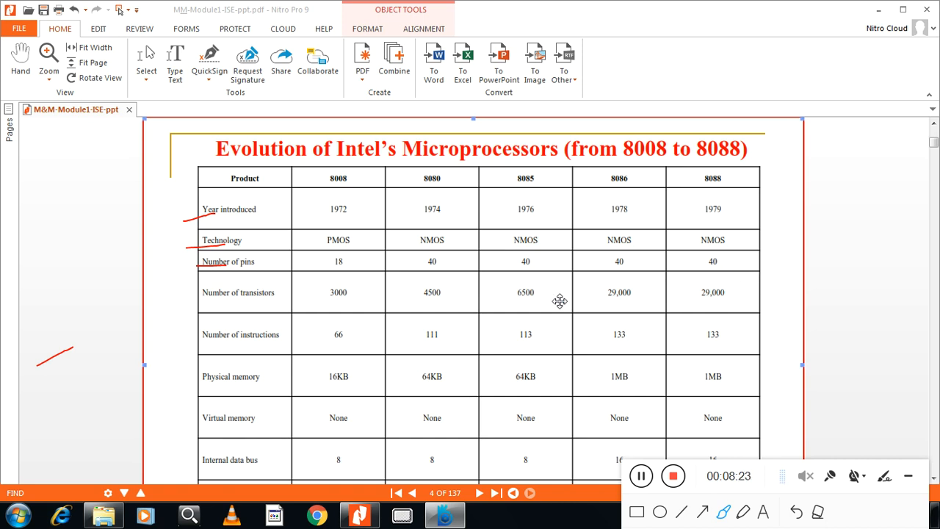
mouse_move(440, 319)
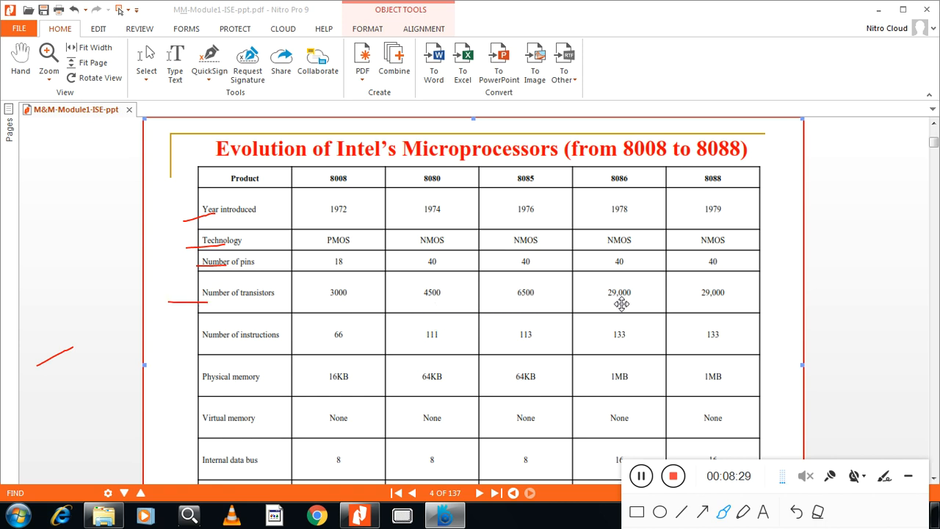
mouse_move(656, 306)
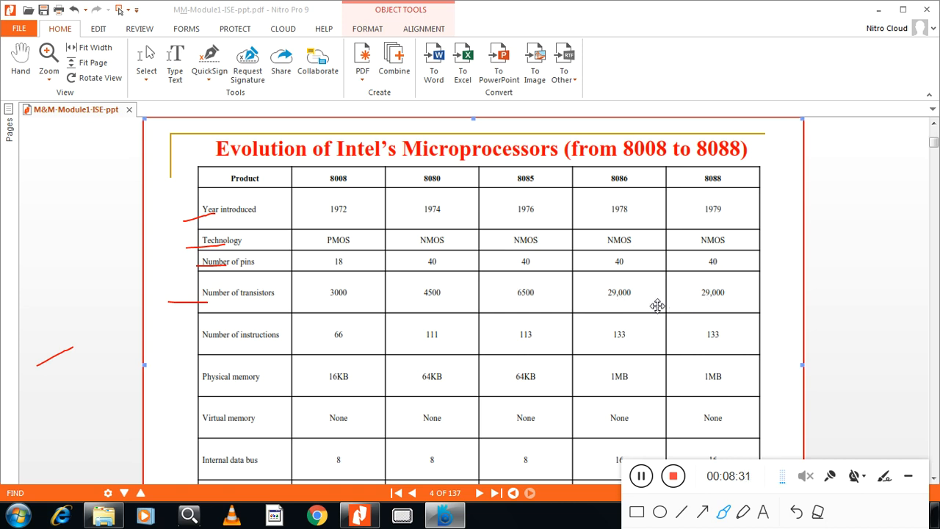
mouse_move(530, 311)
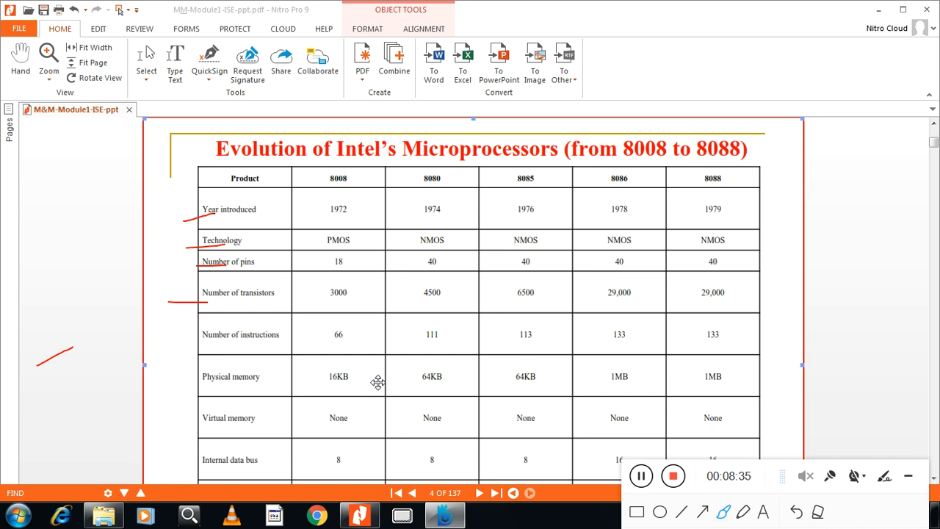
mouse_move(650, 348)
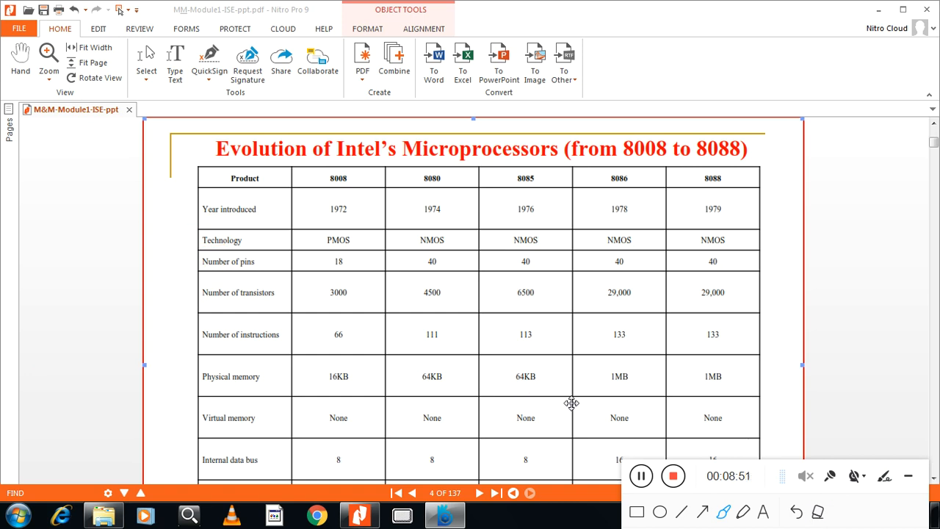
mouse_move(725, 512)
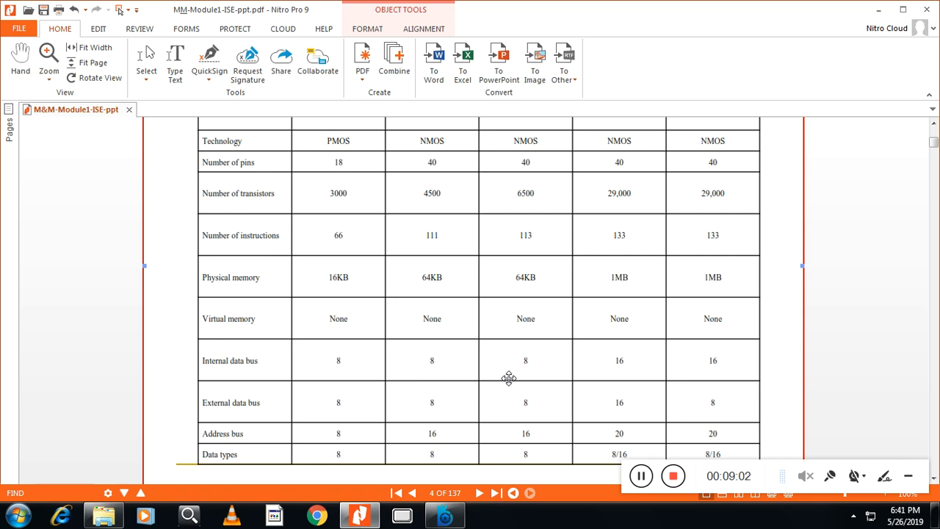
mouse_move(603, 376)
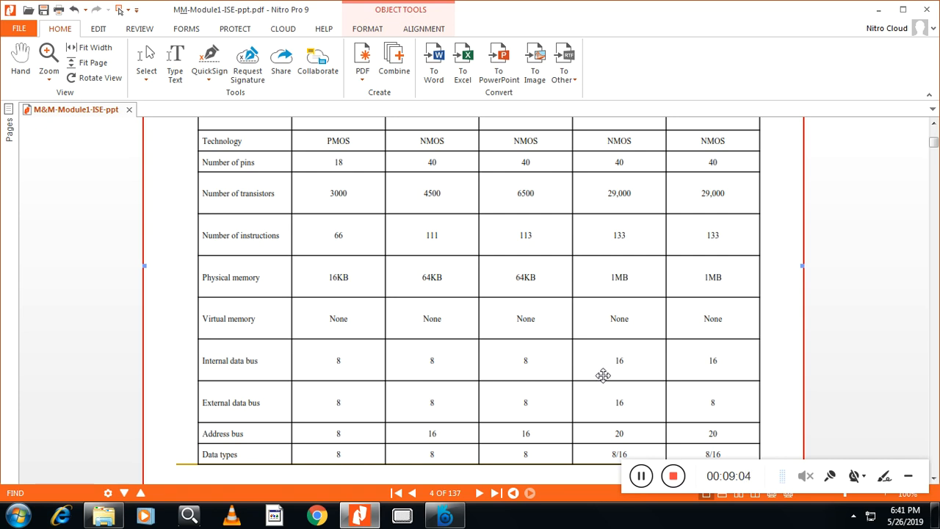
mouse_move(707, 373)
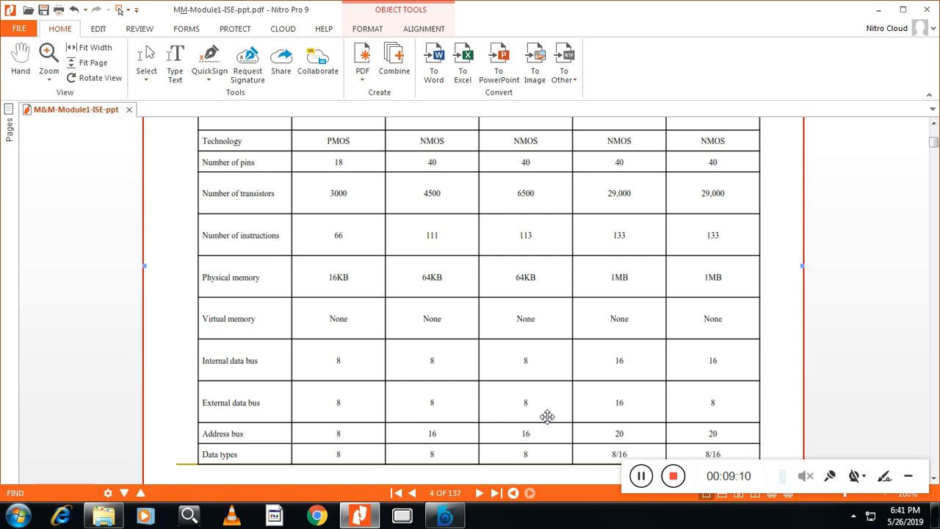
mouse_move(542, 423)
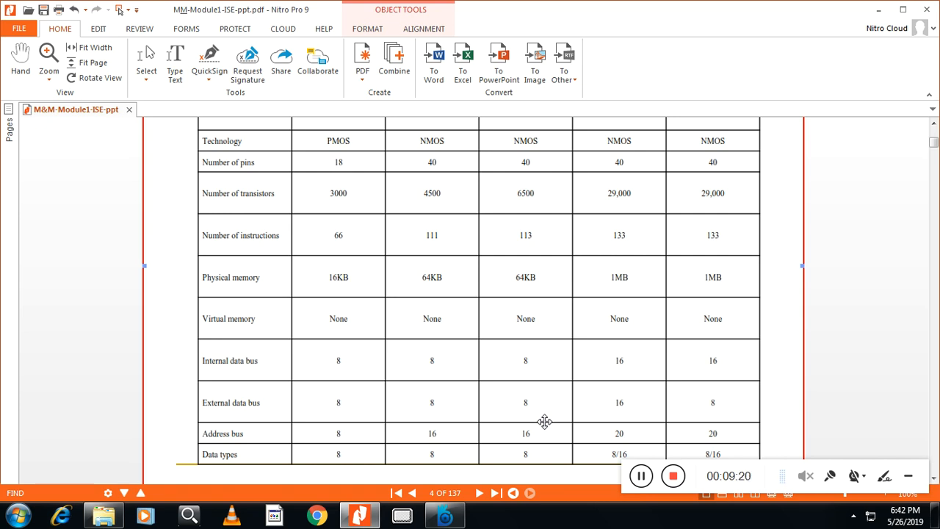
mouse_move(536, 416)
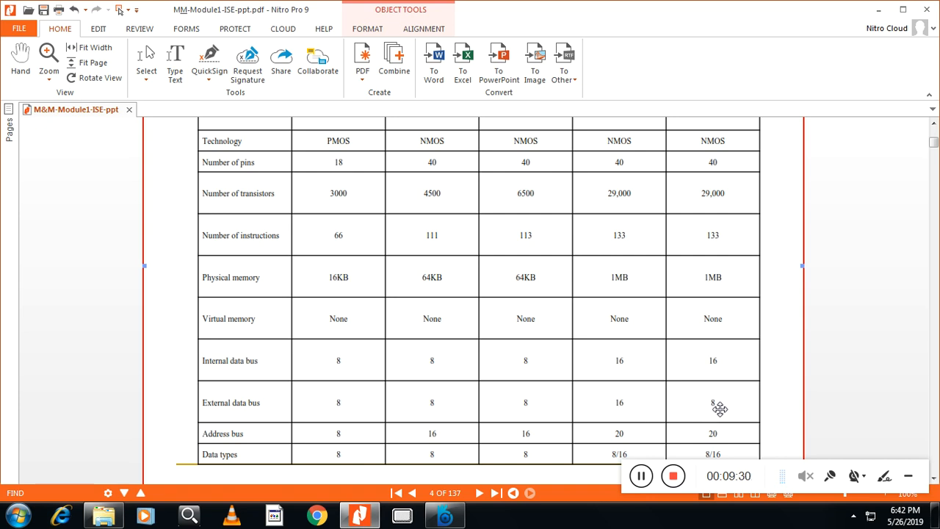
mouse_move(725, 387)
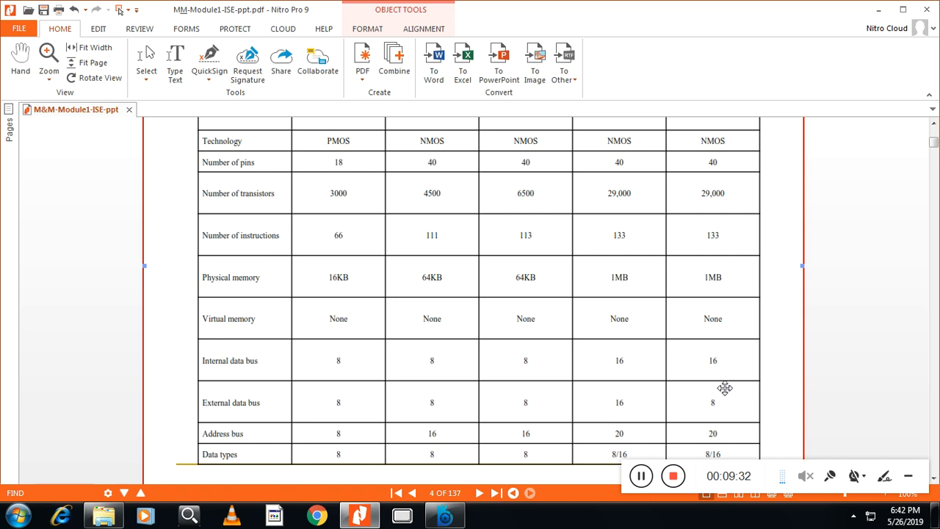
mouse_move(621, 414)
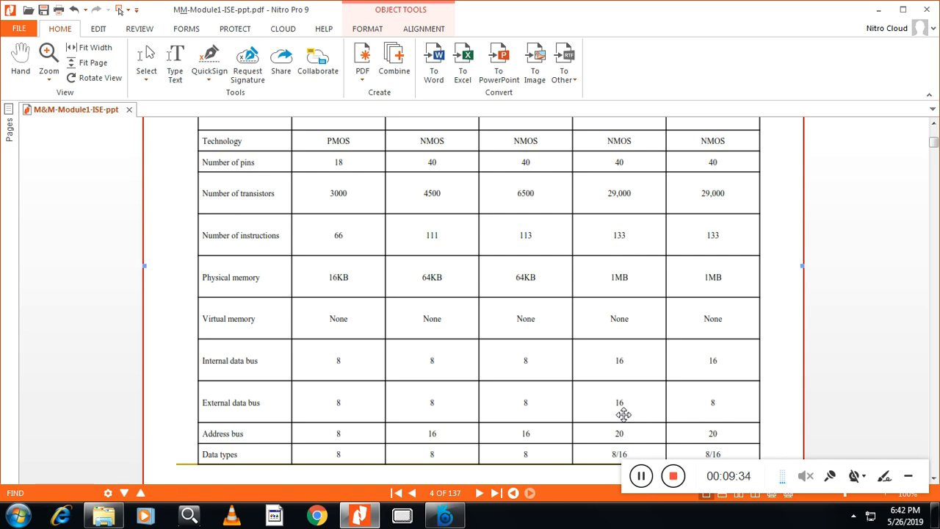
mouse_move(627, 415)
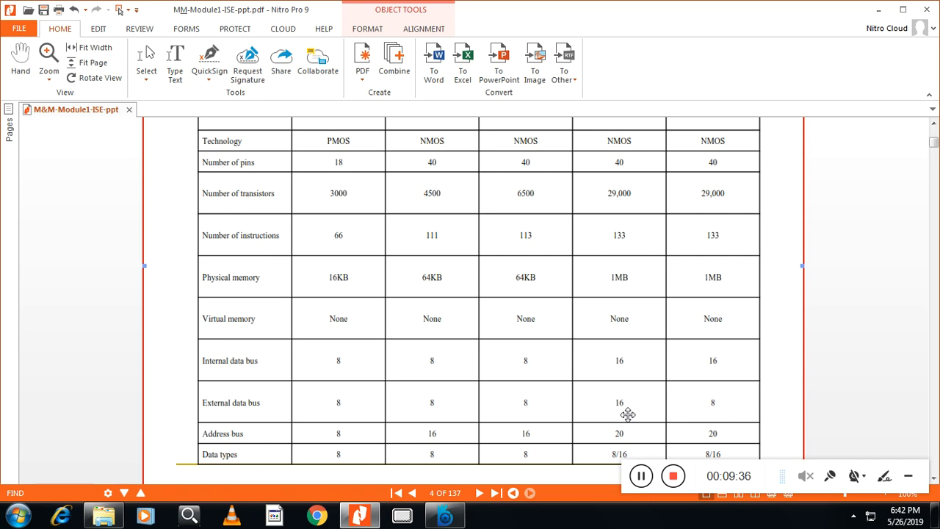
mouse_move(646, 414)
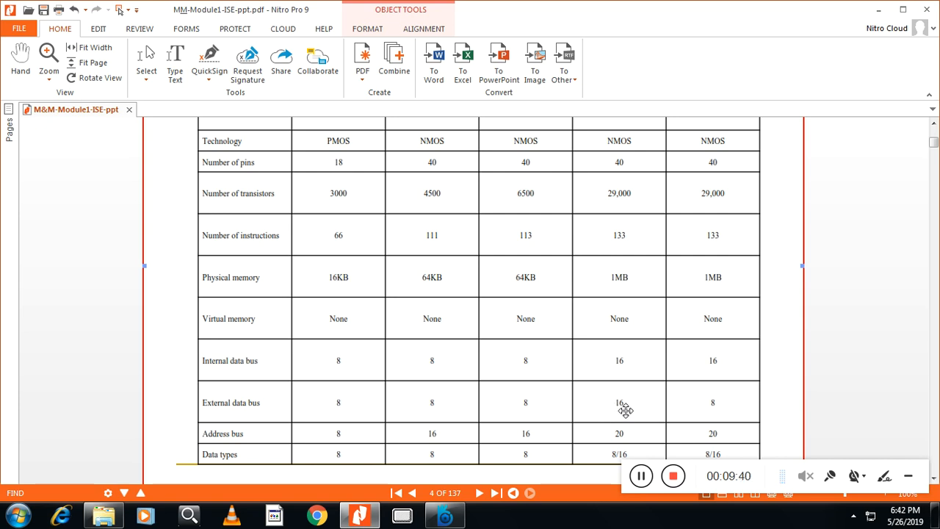
mouse_move(730, 390)
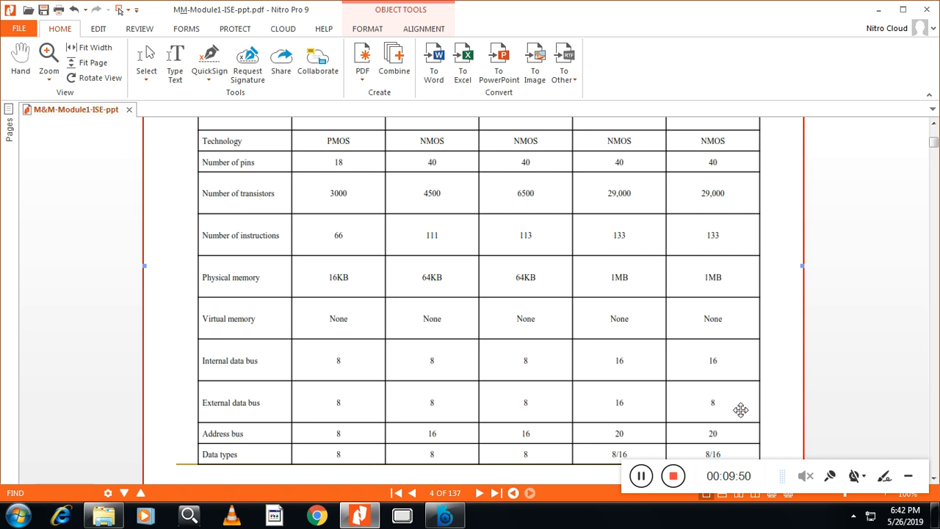
mouse_move(718, 399)
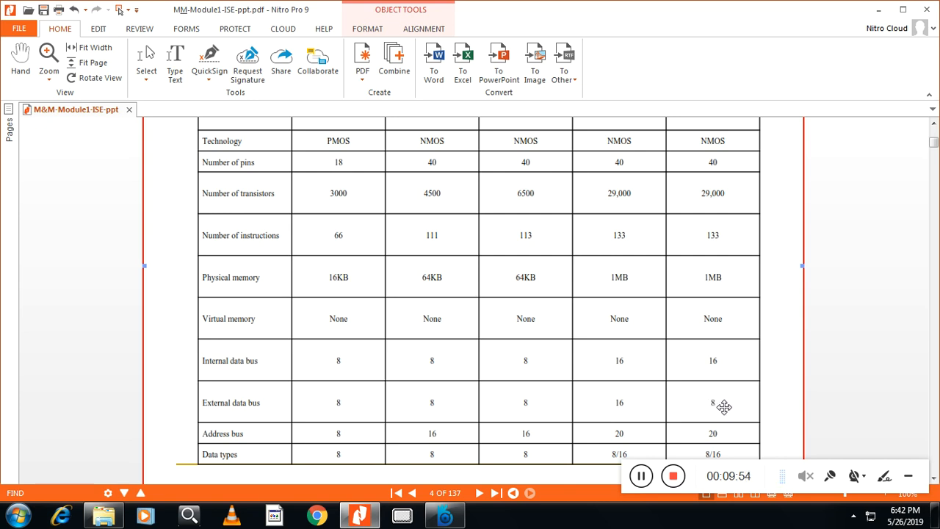
mouse_move(815, 411)
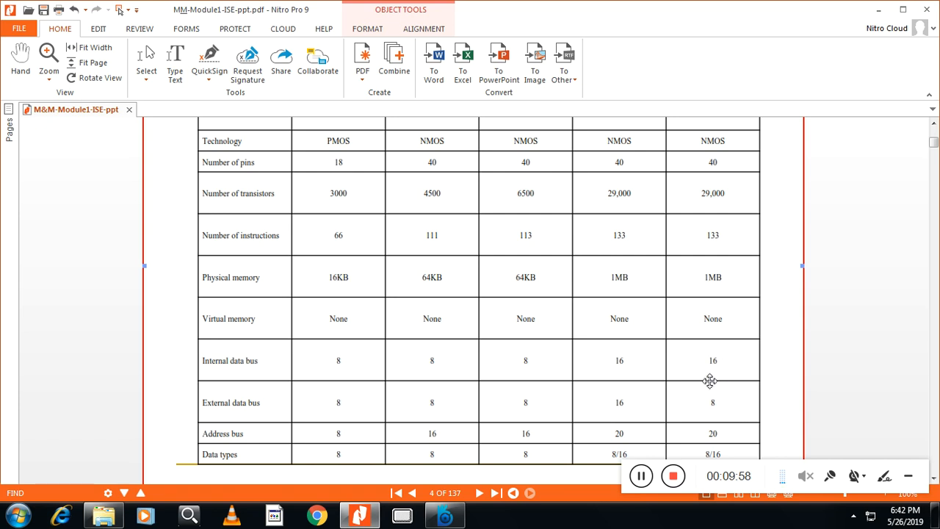
mouse_move(631, 373)
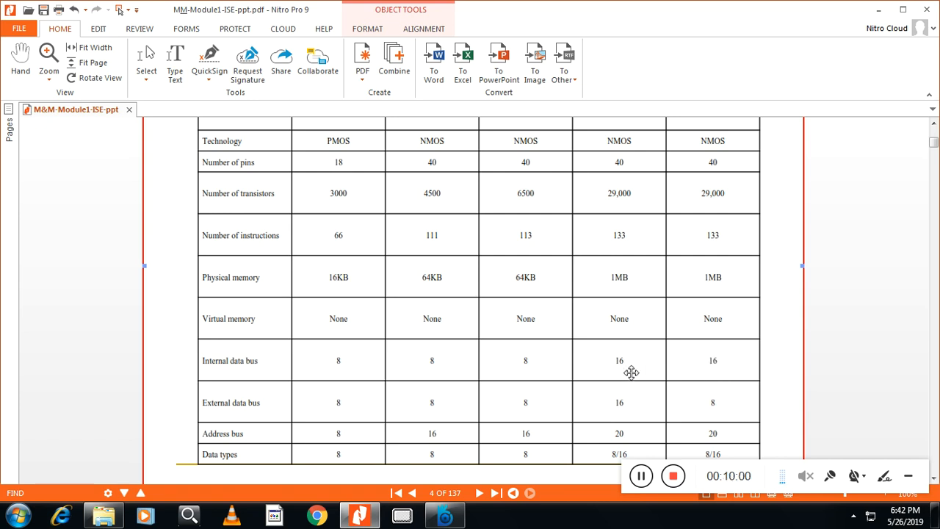
mouse_move(627, 439)
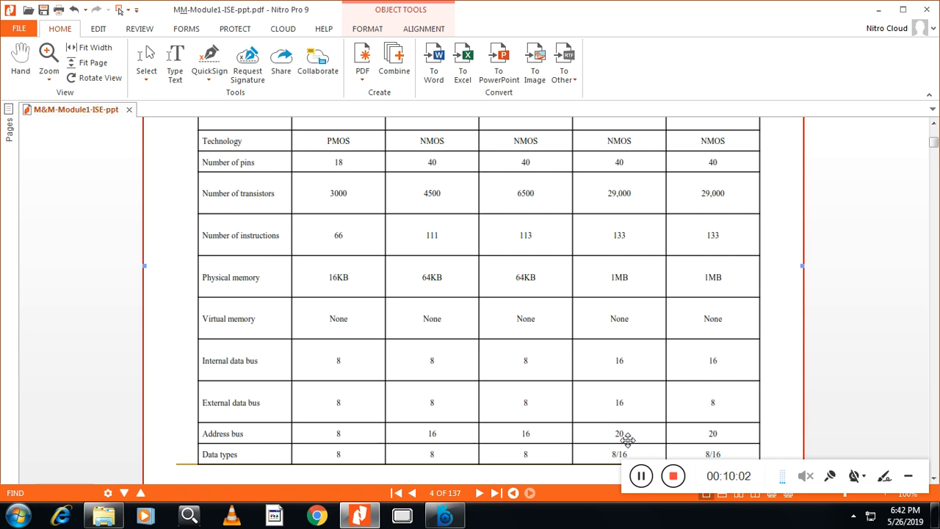
mouse_move(692, 450)
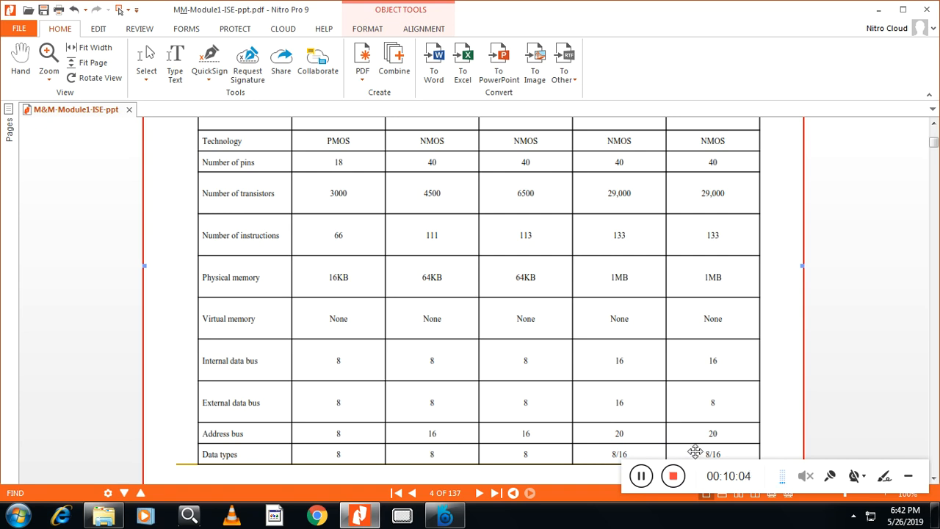
mouse_move(561, 409)
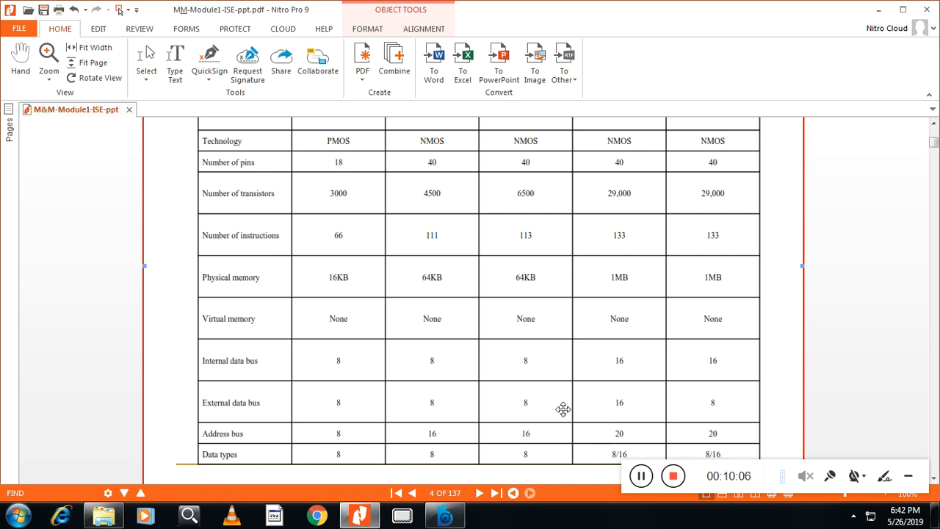
mouse_move(503, 358)
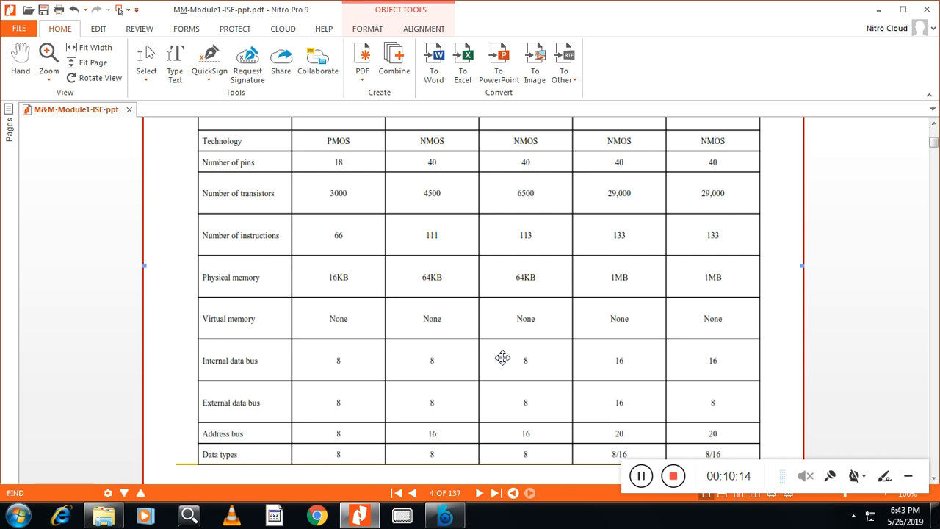
Step: Go to page 5 on the Intel 80286 and scroll to its real/protected mode bullet
click(482, 493)
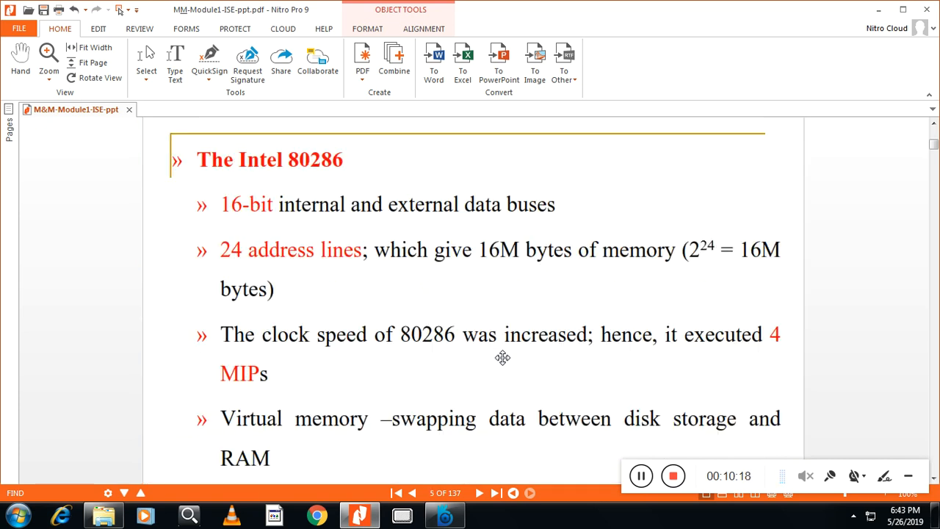
mouse_move(386, 277)
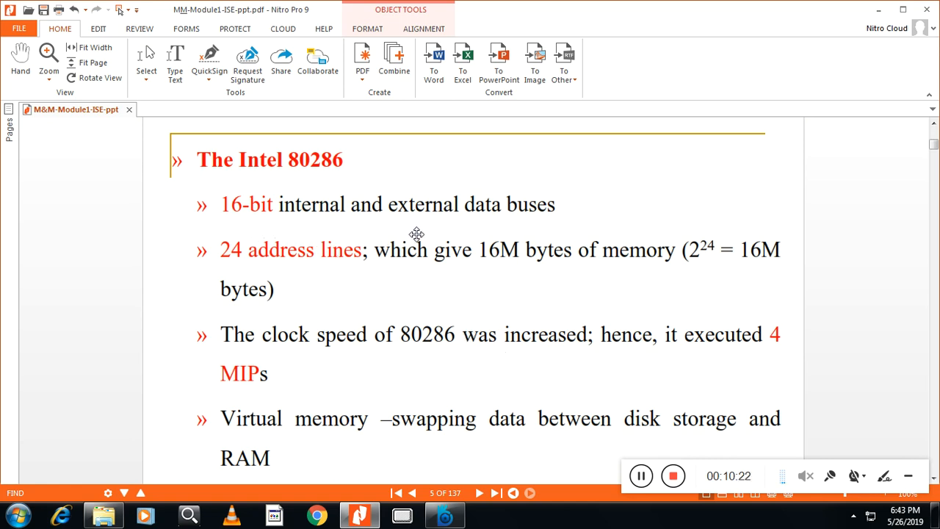
mouse_move(504, 266)
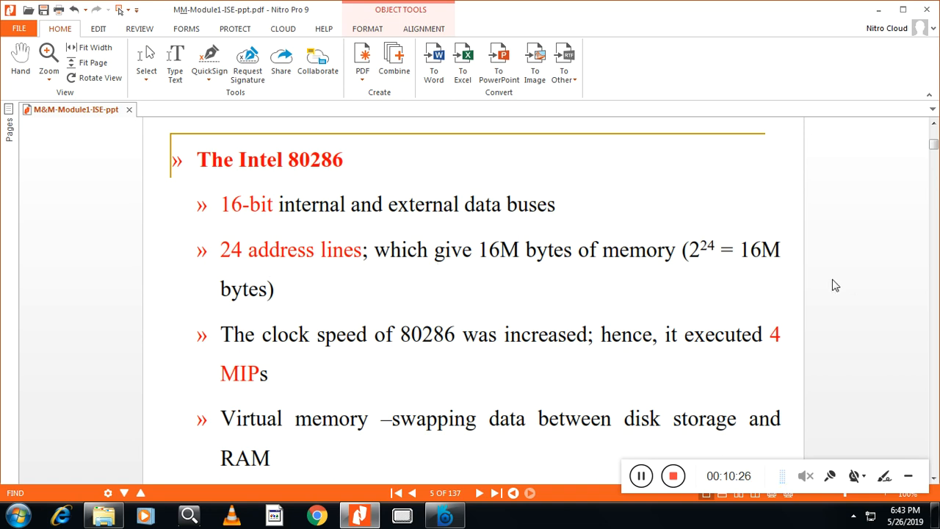
mouse_move(742, 278)
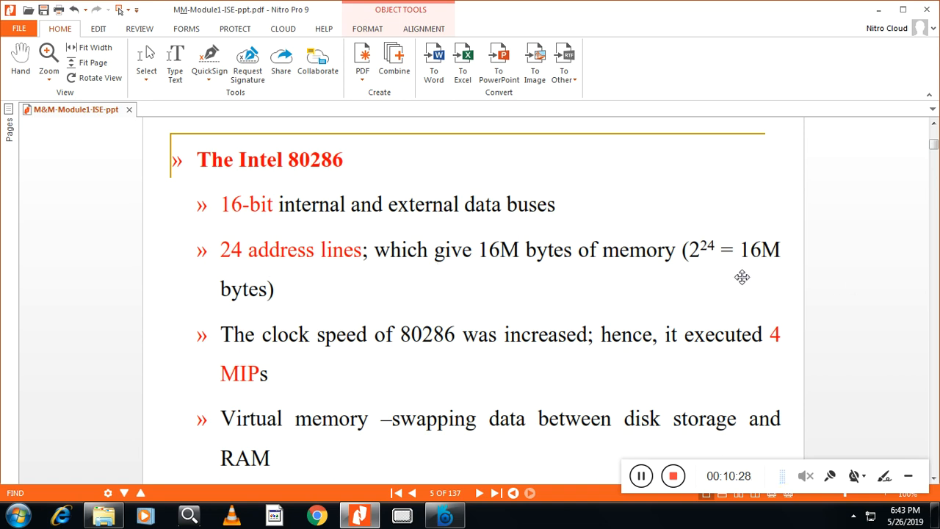
mouse_move(527, 291)
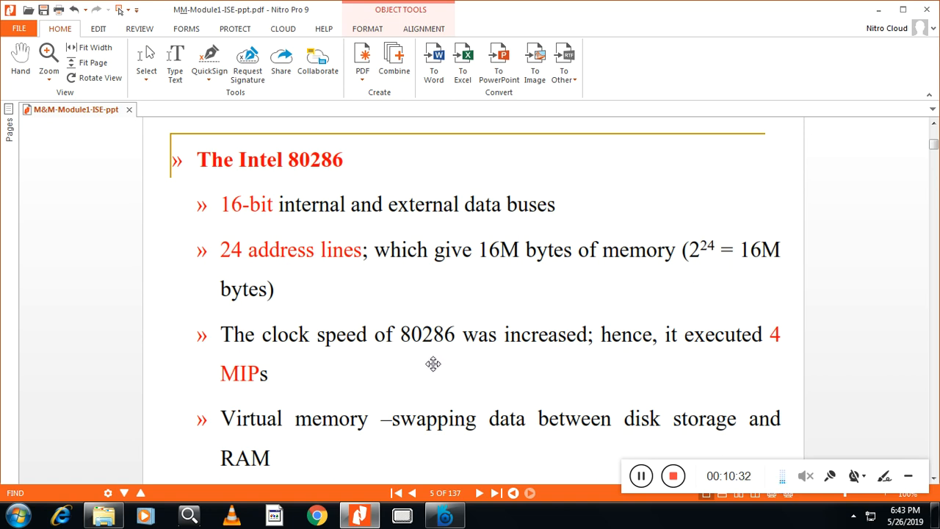
mouse_move(472, 367)
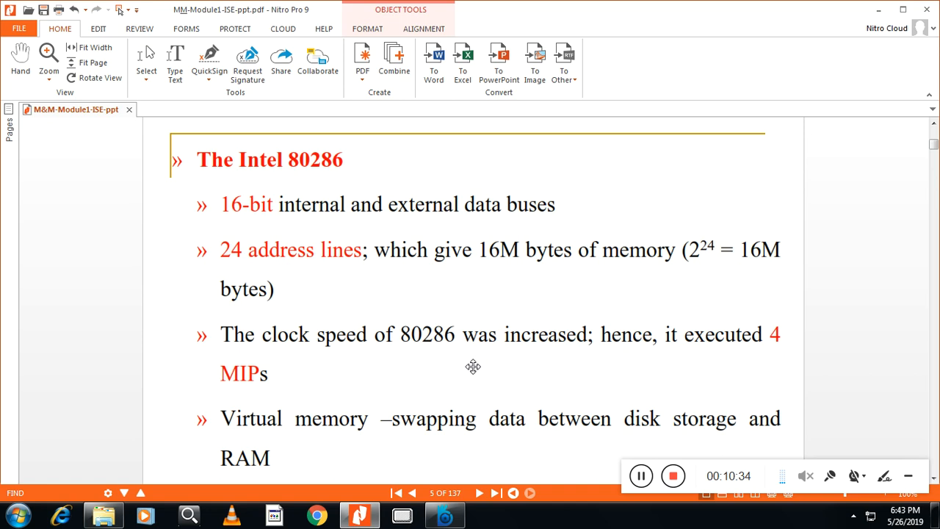
mouse_move(390, 438)
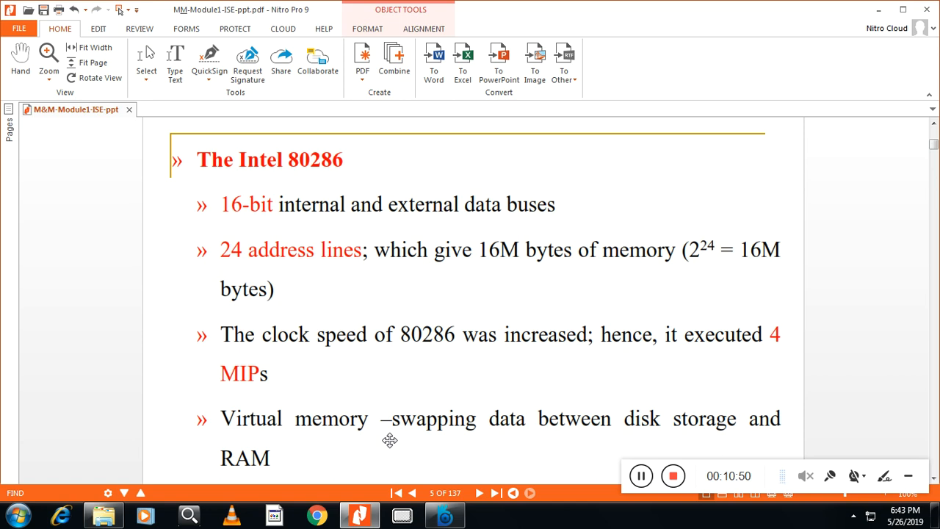
mouse_move(379, 444)
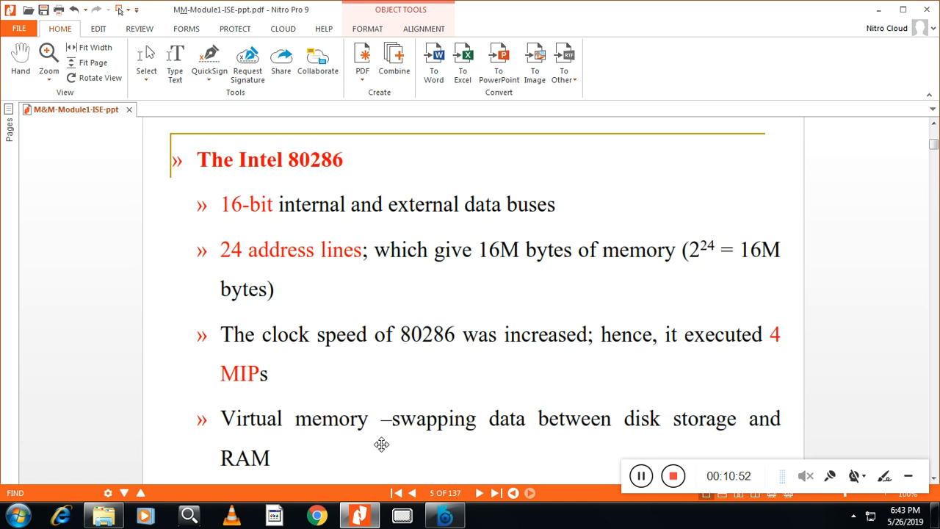
scroll(down, 3)
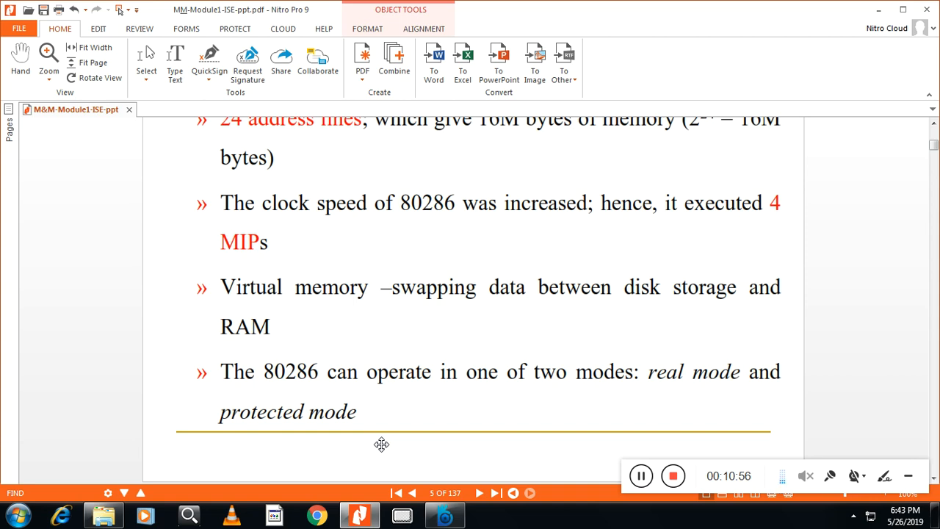
mouse_move(692, 393)
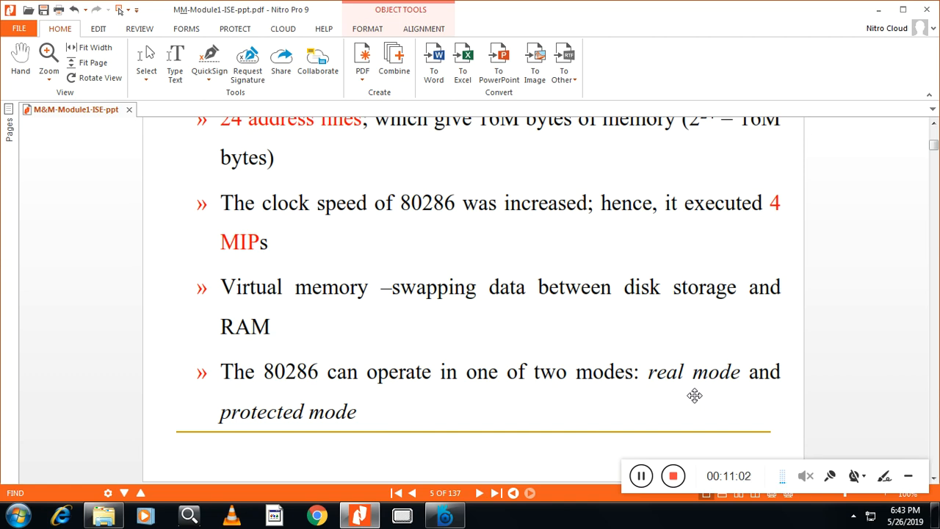
mouse_move(693, 303)
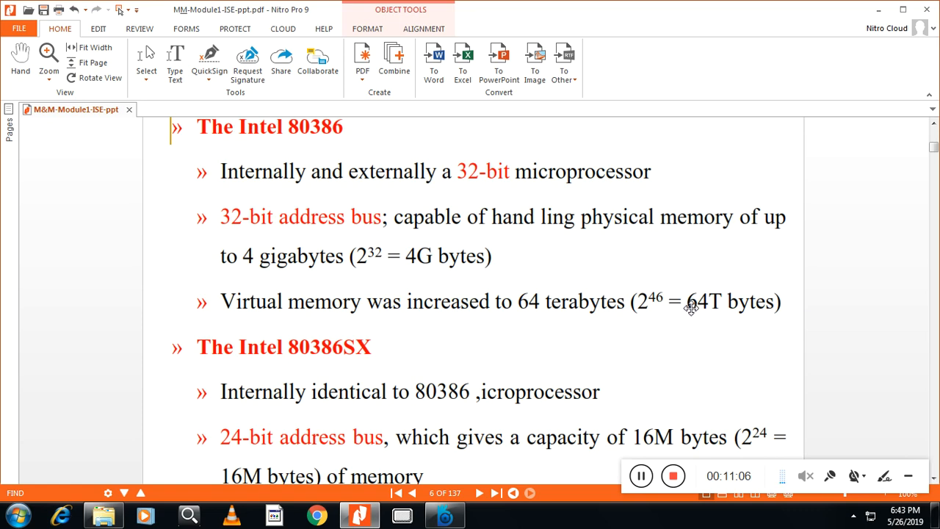
mouse_move(469, 204)
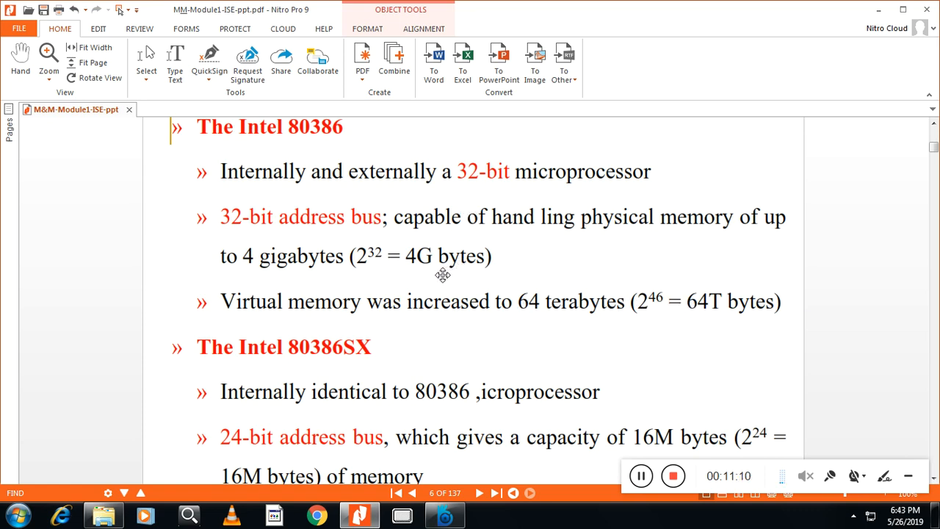
scroll(down, 3)
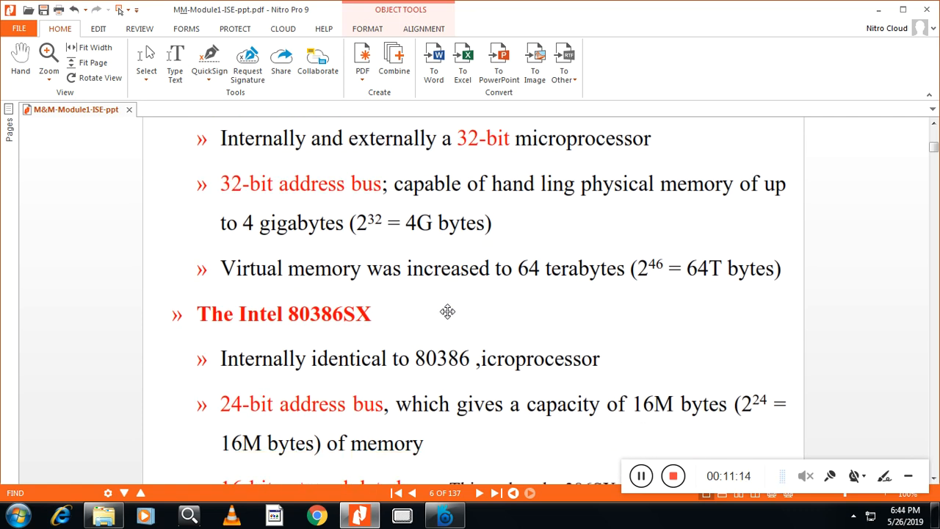
scroll(down, 3)
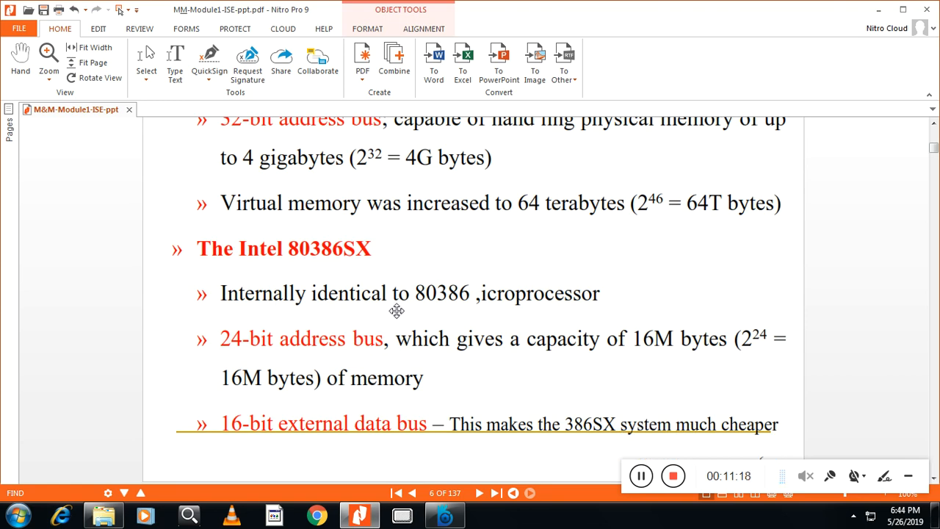
mouse_move(407, 315)
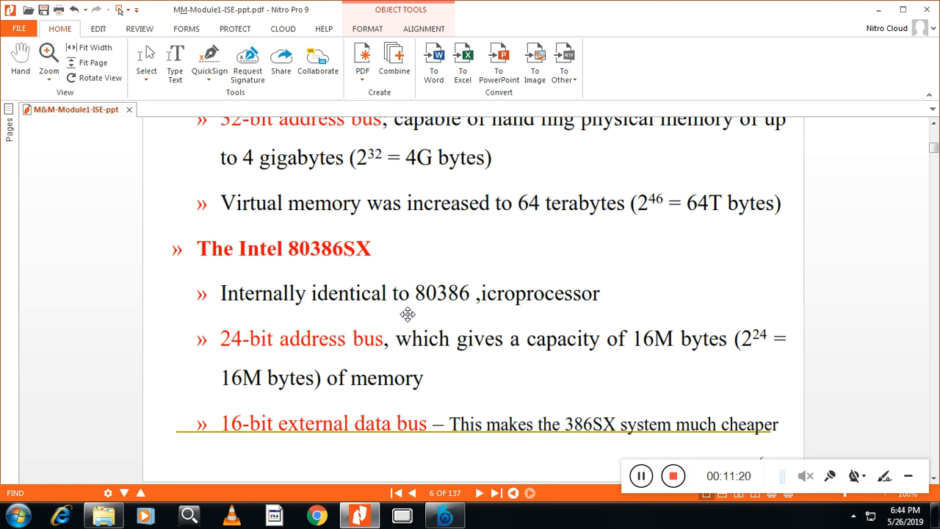
mouse_move(250, 358)
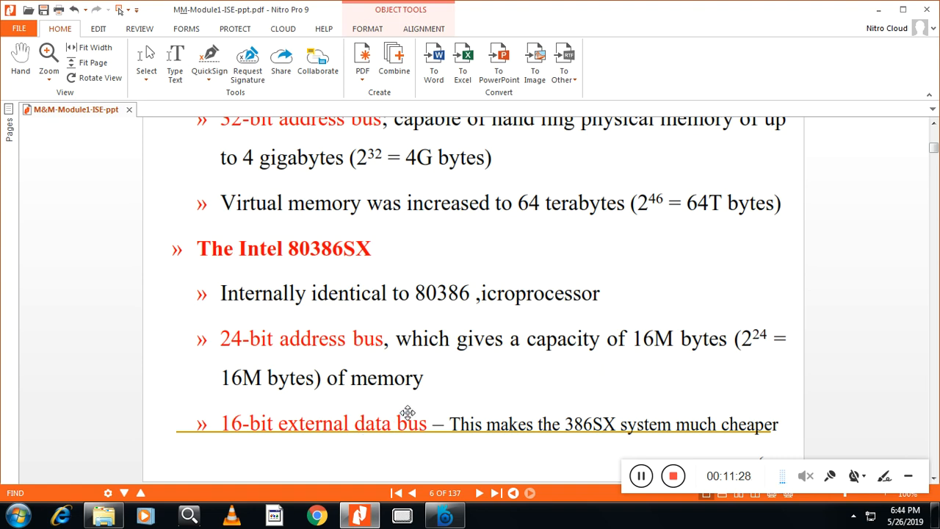
Step: Advance to page 7 of 137, the Intel 80486 cache memory and speed slide
click(503, 493)
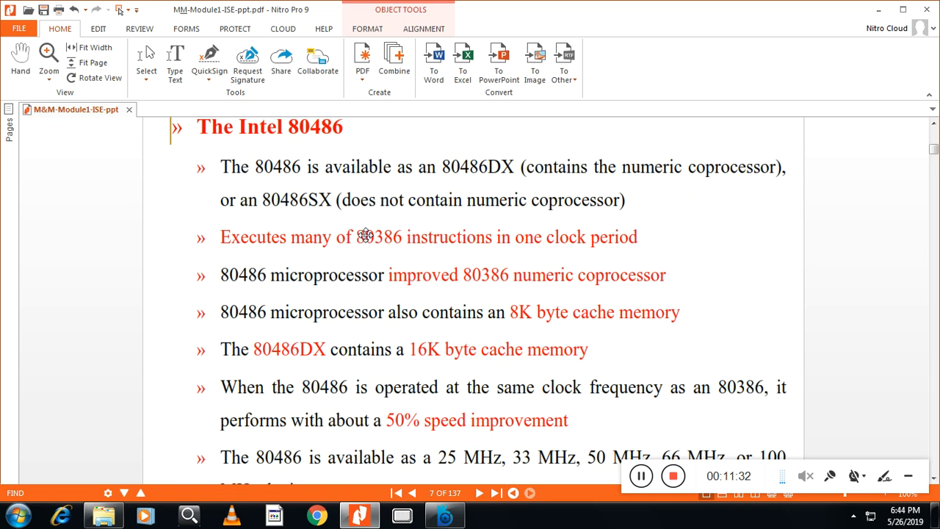
mouse_move(316, 163)
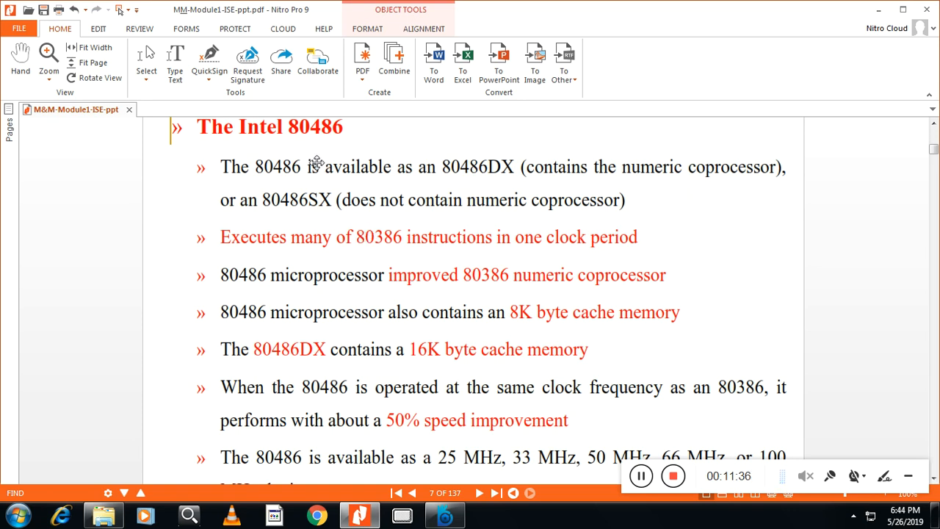
mouse_move(399, 237)
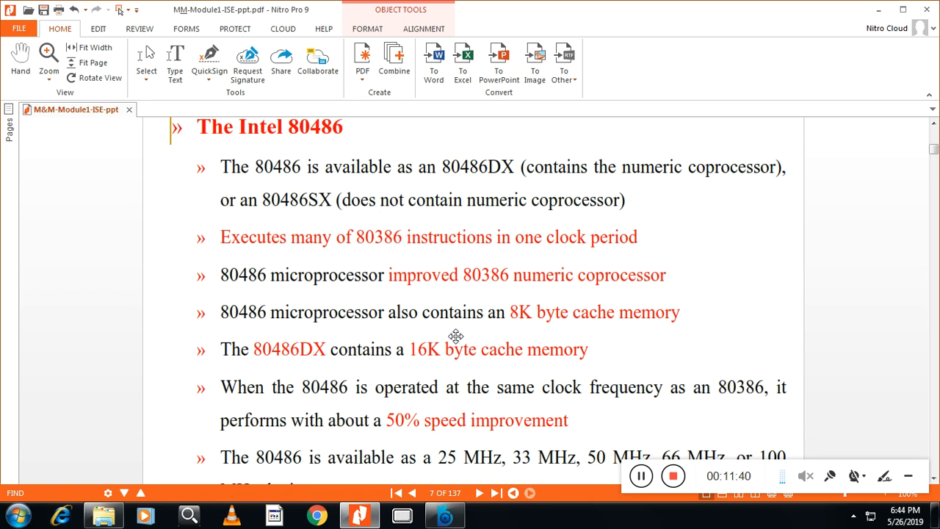
mouse_move(530, 327)
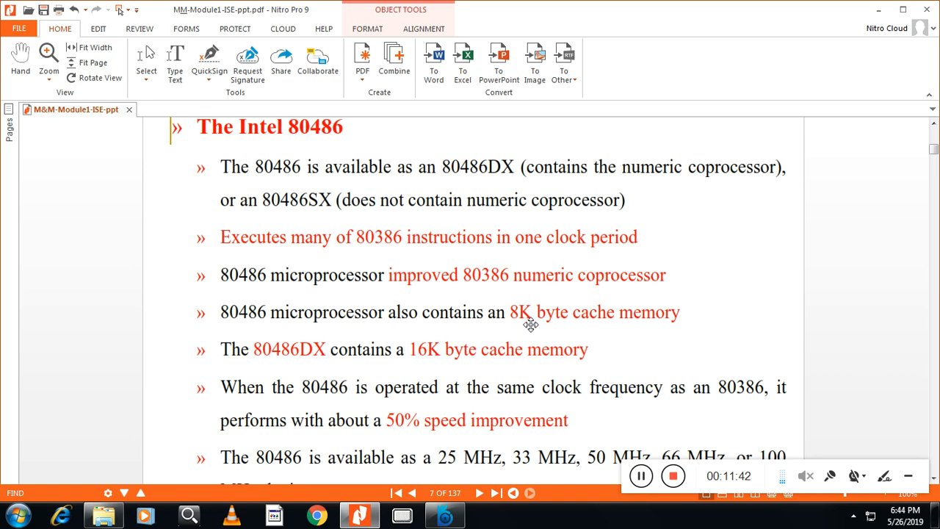
mouse_move(623, 327)
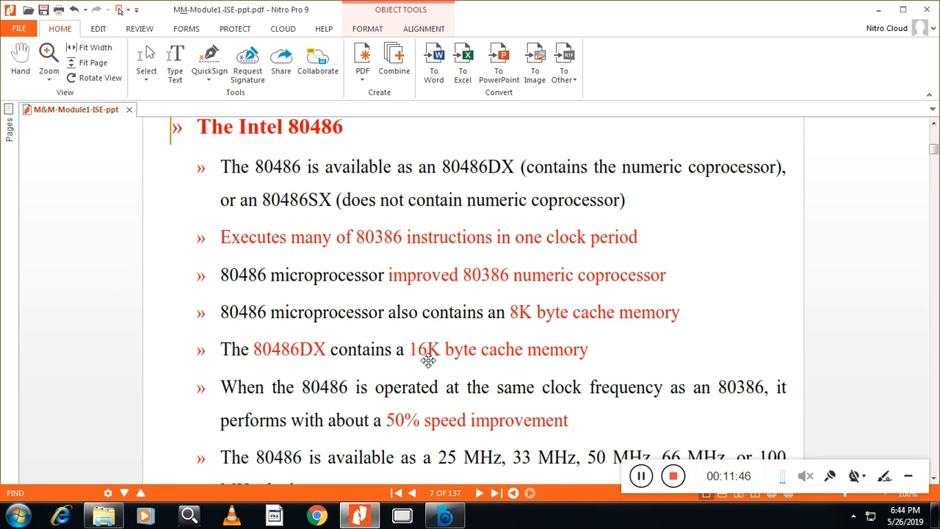
mouse_move(530, 369)
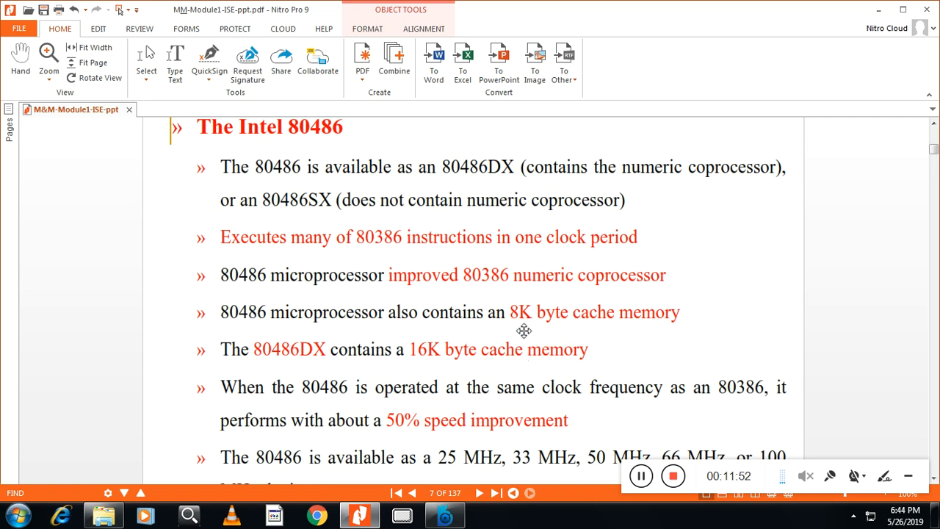
mouse_move(525, 337)
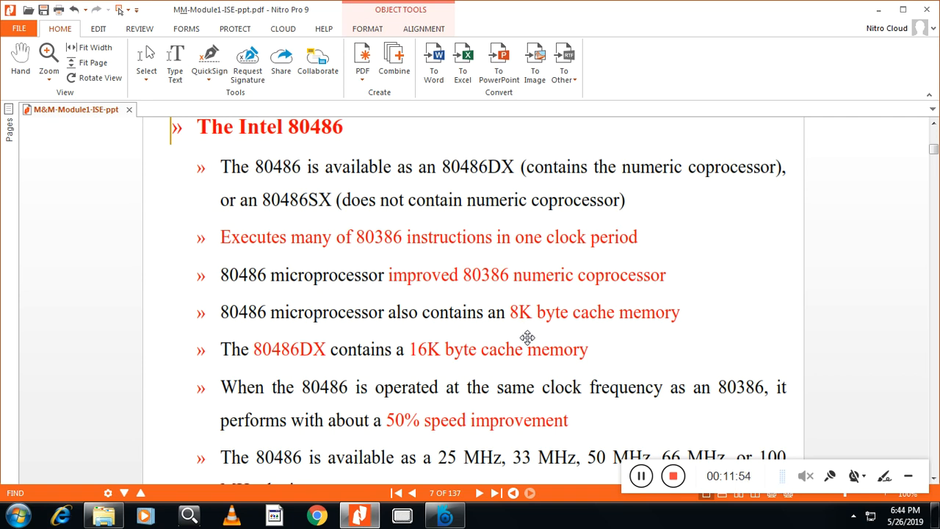
mouse_move(495, 443)
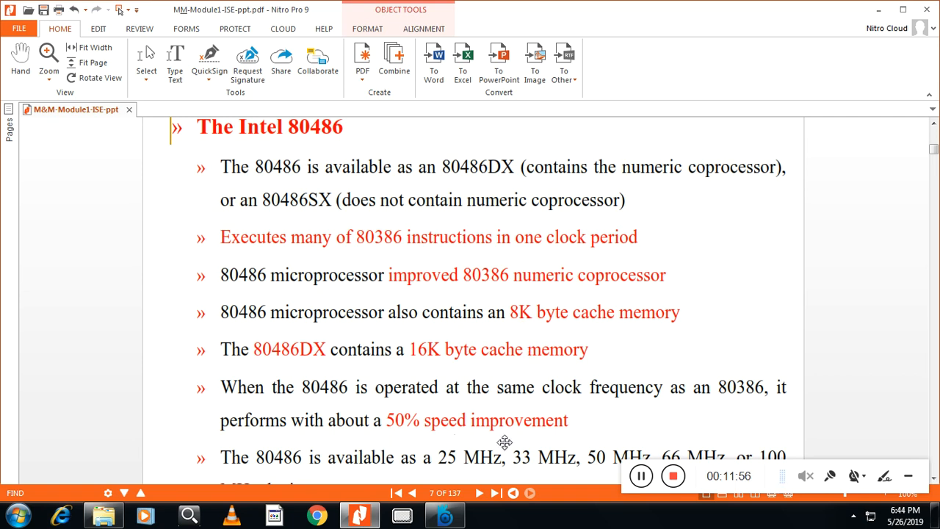
Step: Advance to the page 8 Intel Pentium slide and scroll down to page 9's Pentium Pro
click(483, 499)
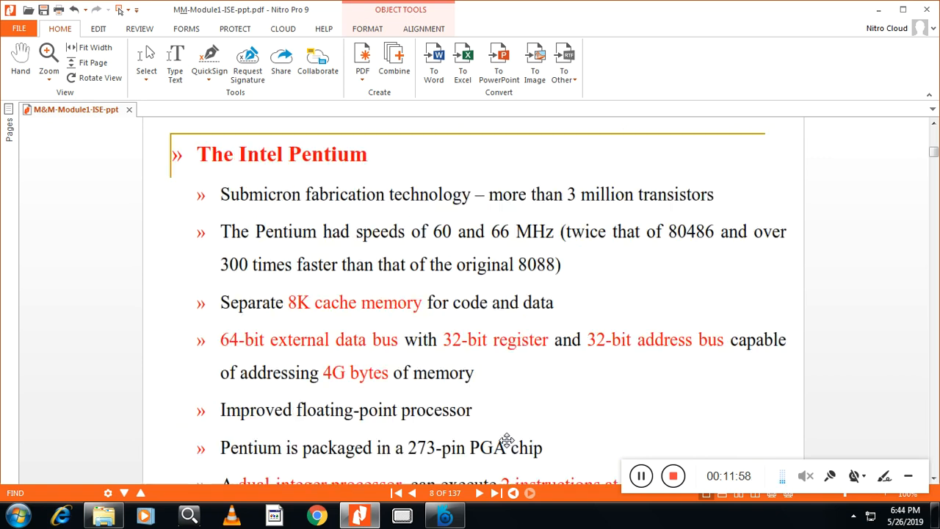
mouse_move(383, 313)
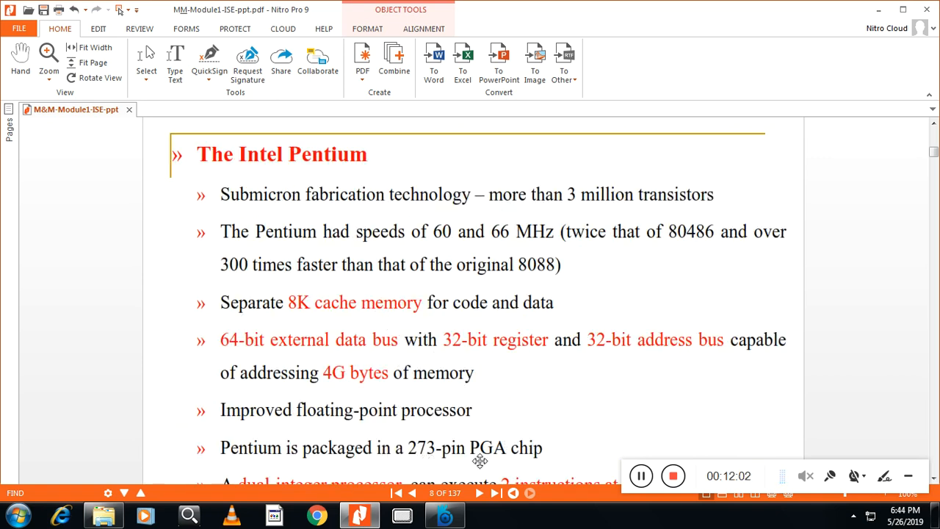
mouse_move(351, 339)
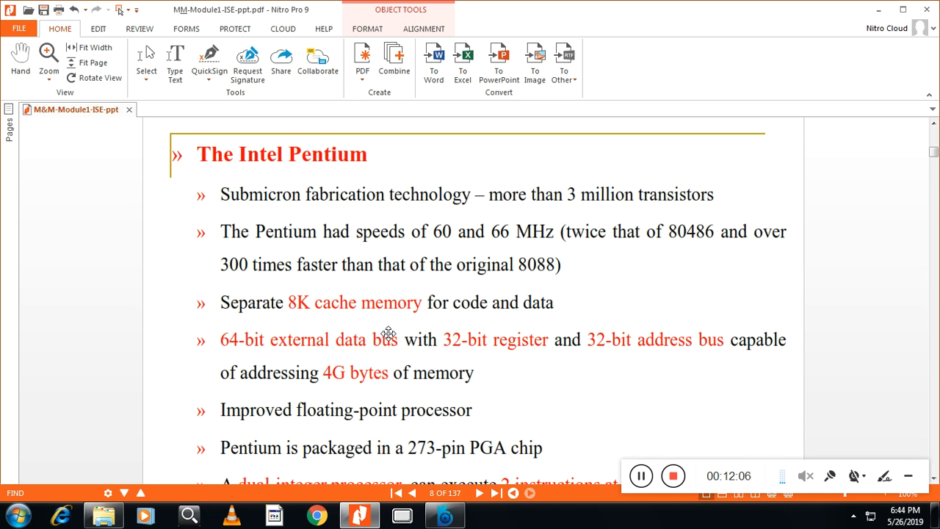
mouse_move(458, 365)
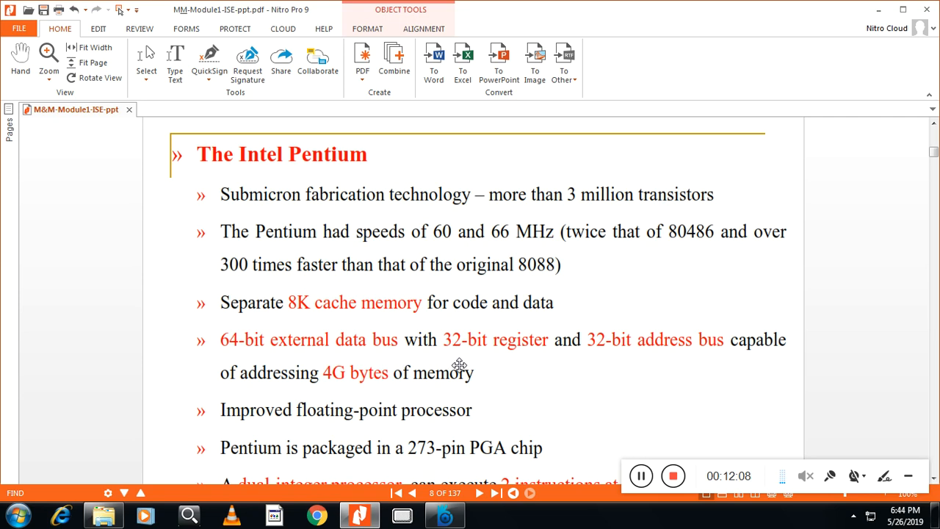
scroll(down, 3)
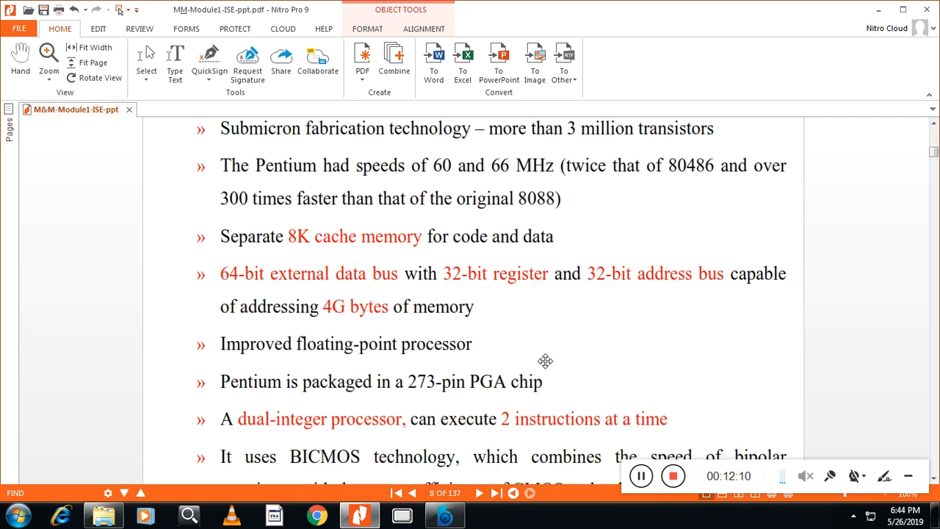
scroll(down, 3)
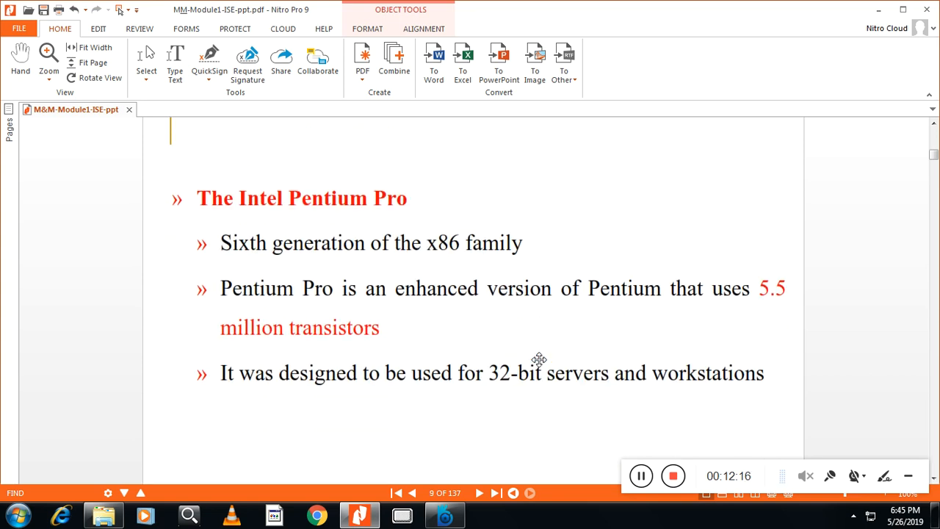
click(482, 493)
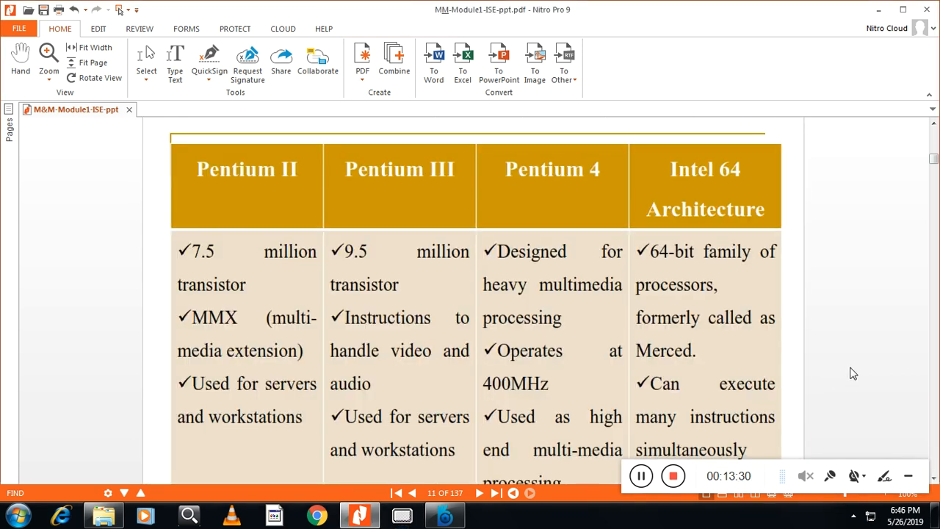
mouse_move(823, 363)
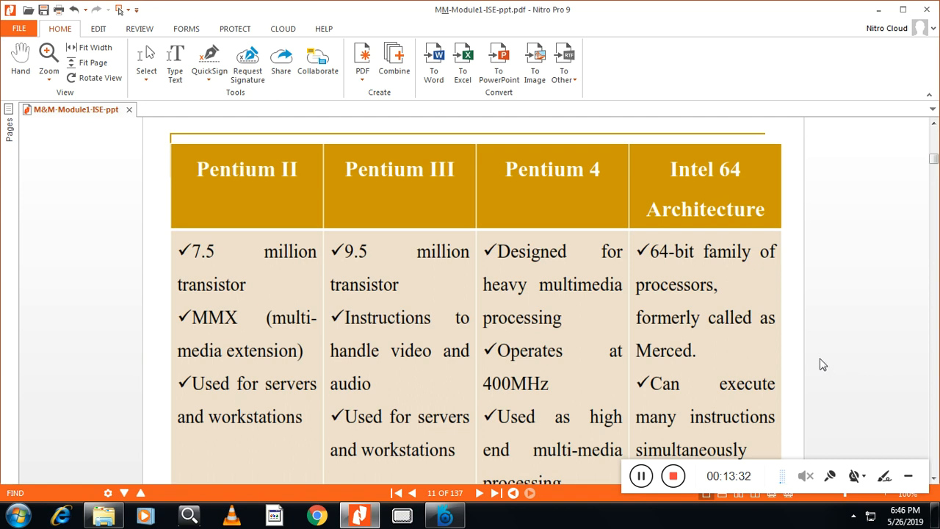
mouse_move(604, 206)
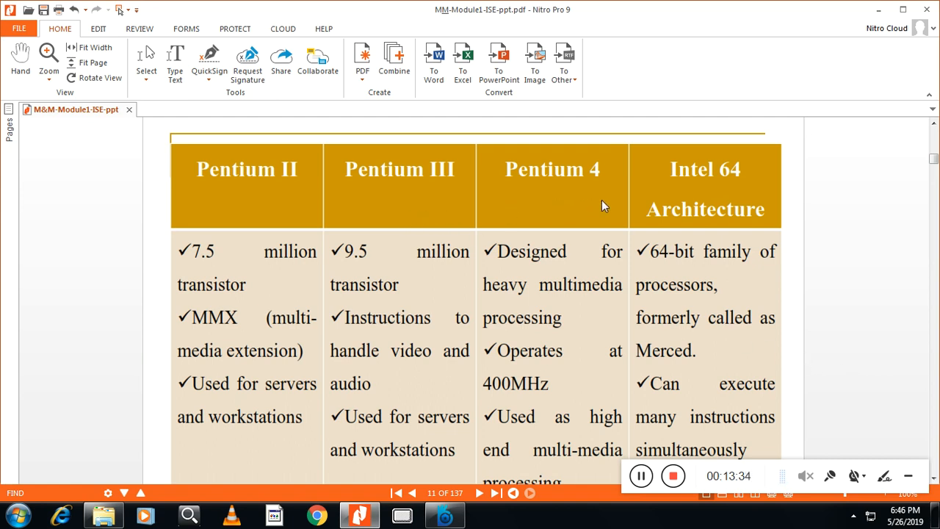
mouse_move(674, 220)
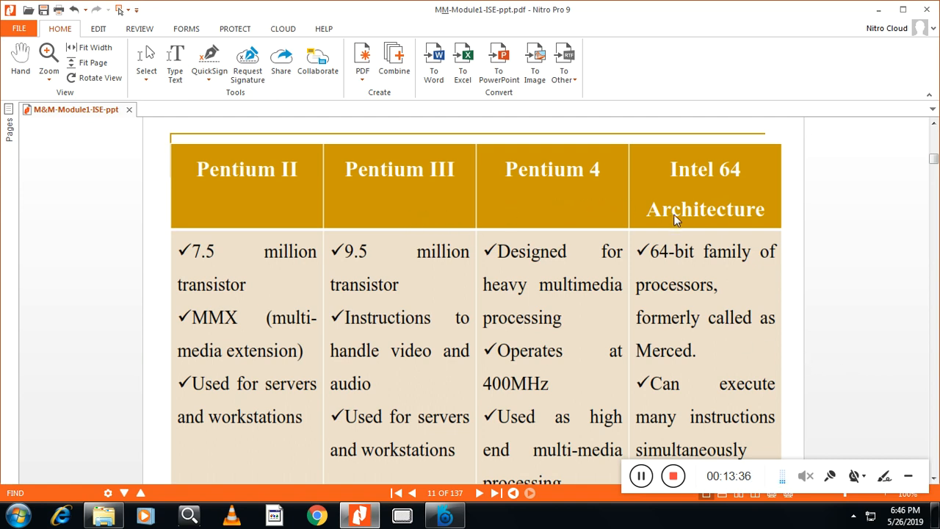
mouse_move(413, 265)
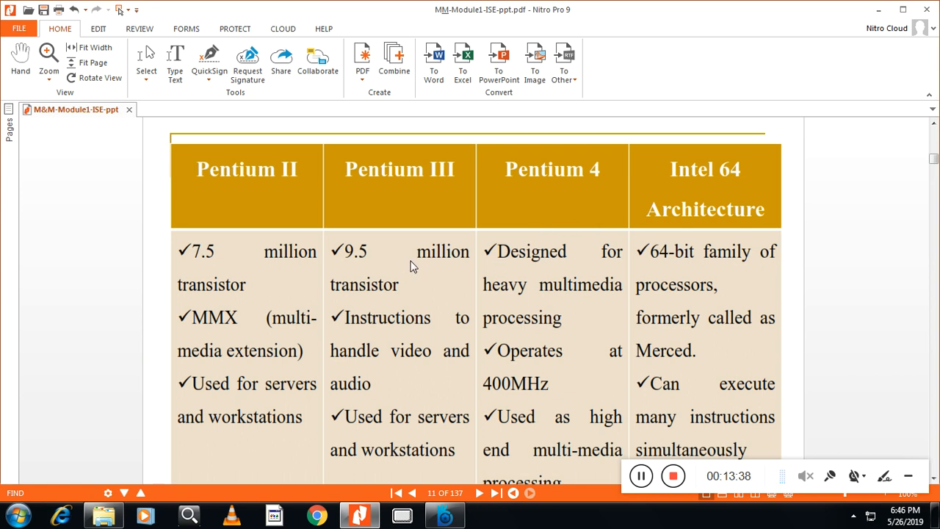
mouse_move(604, 278)
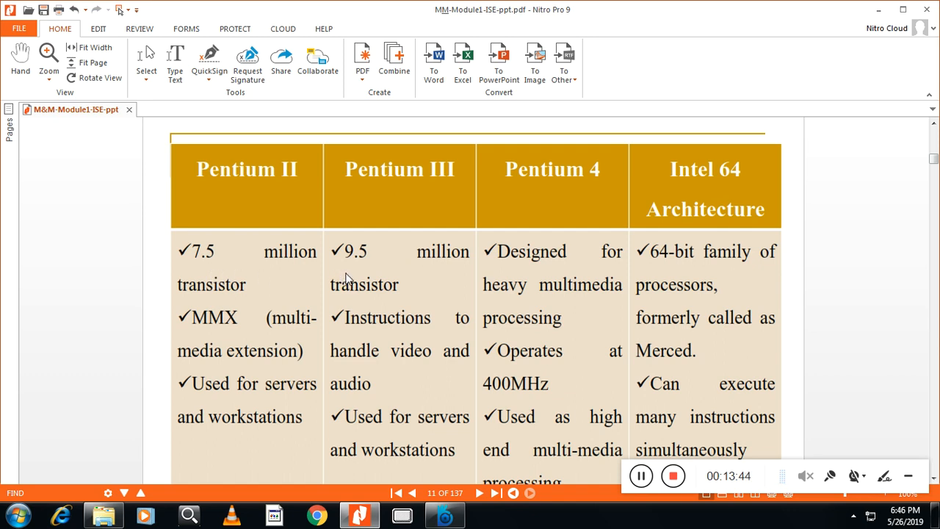
mouse_move(244, 335)
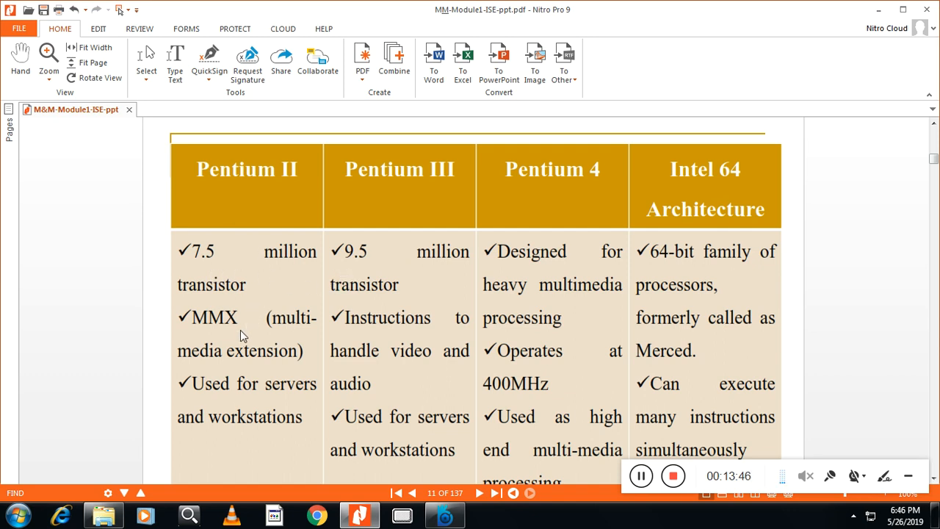
mouse_move(262, 342)
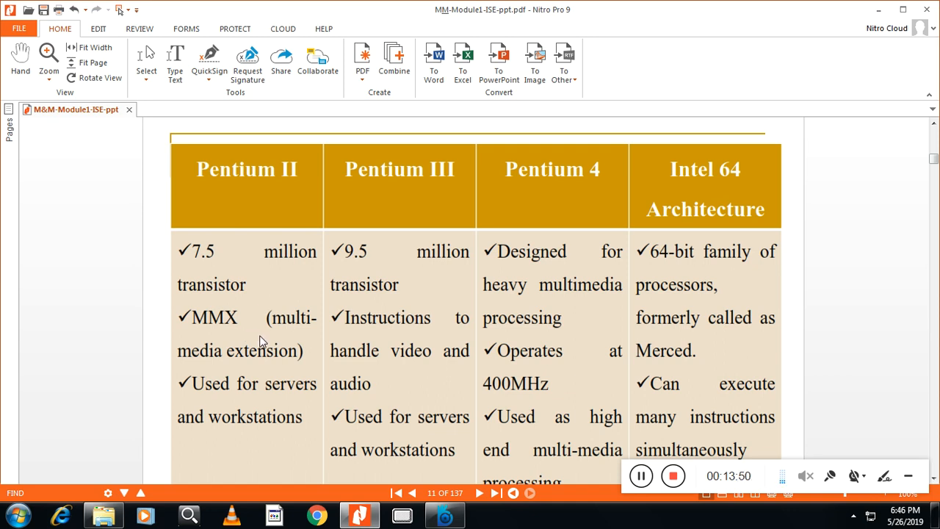
mouse_move(265, 342)
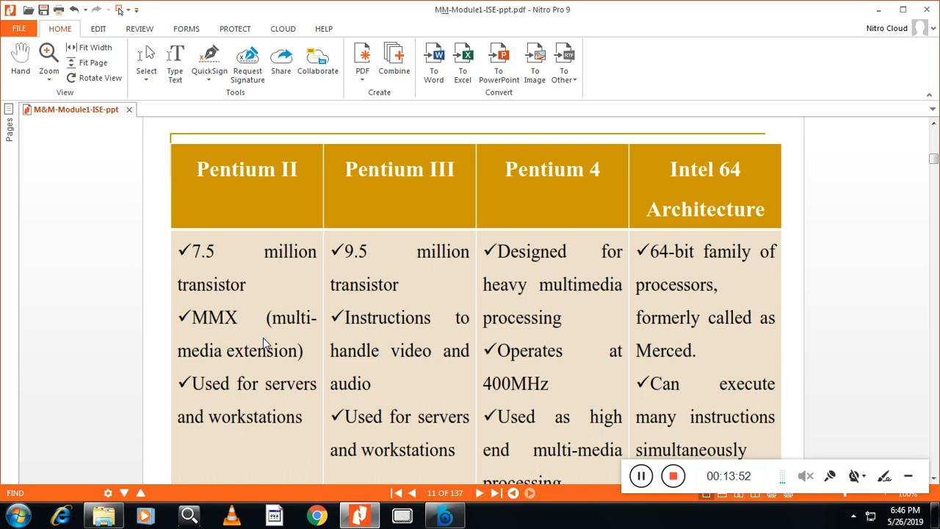
mouse_move(257, 378)
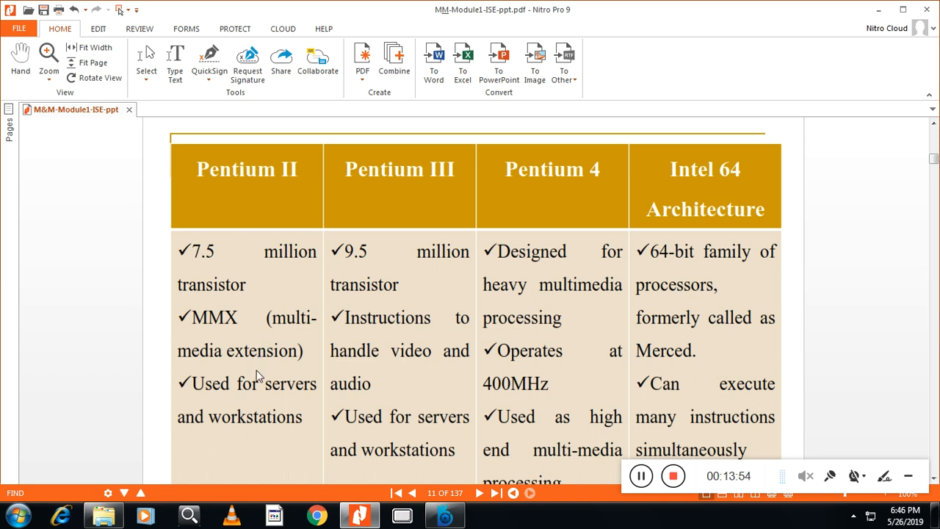
mouse_move(252, 428)
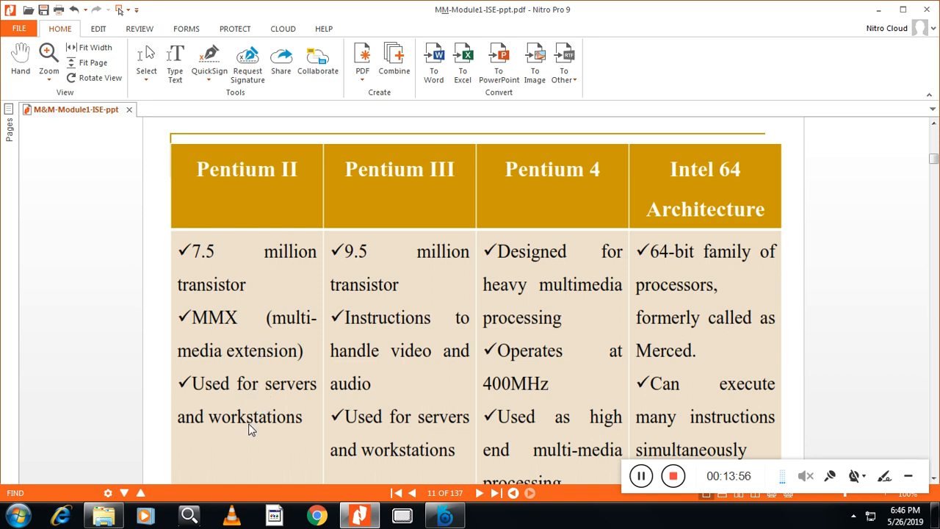
mouse_move(402, 420)
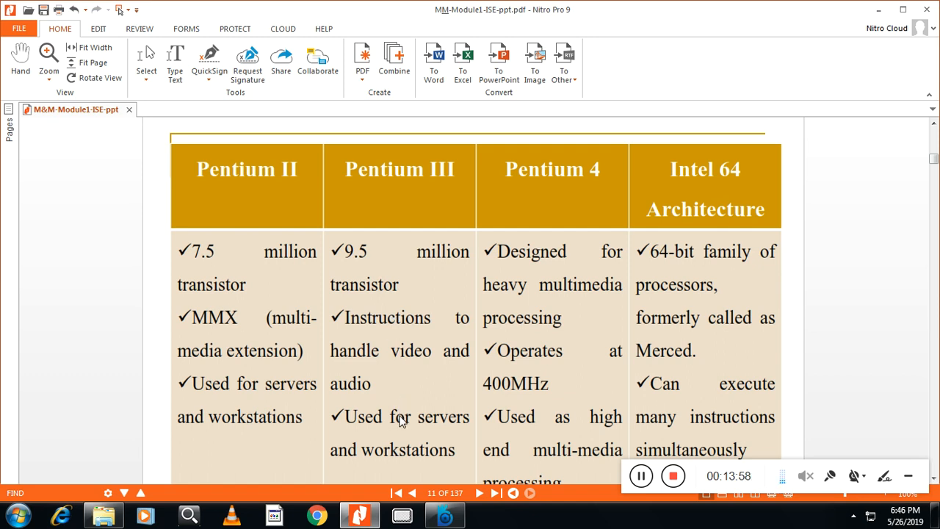
Step: Scroll page 11's table down to show the Intel 64 "Designed to…" bullet
scroll(down, 3)
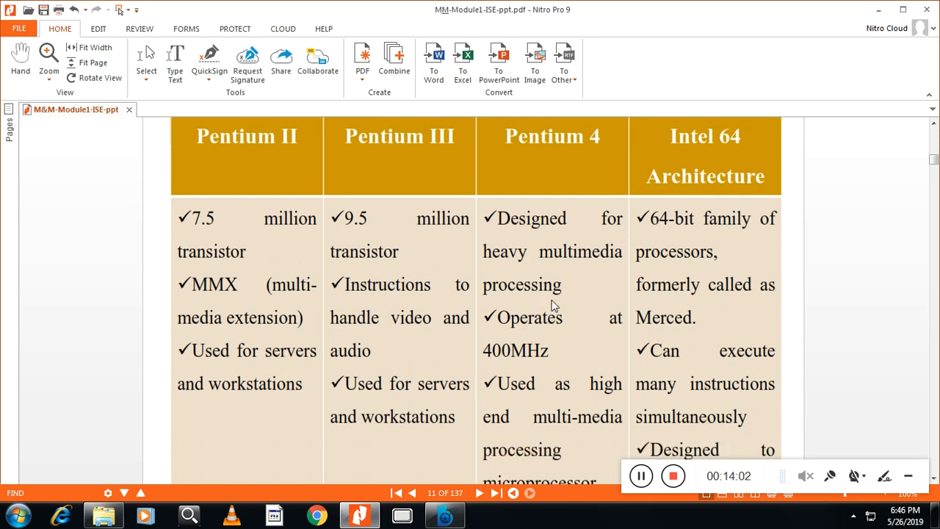
mouse_move(628, 352)
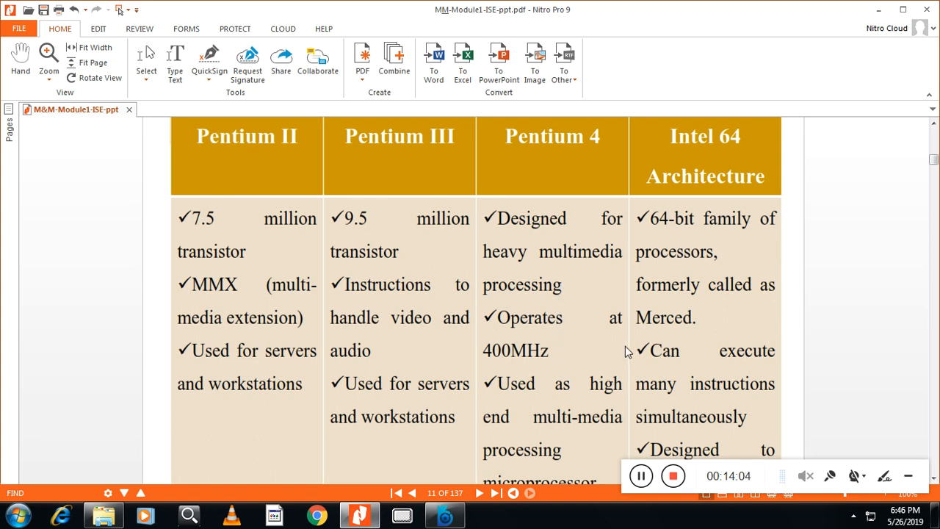
mouse_move(635, 351)
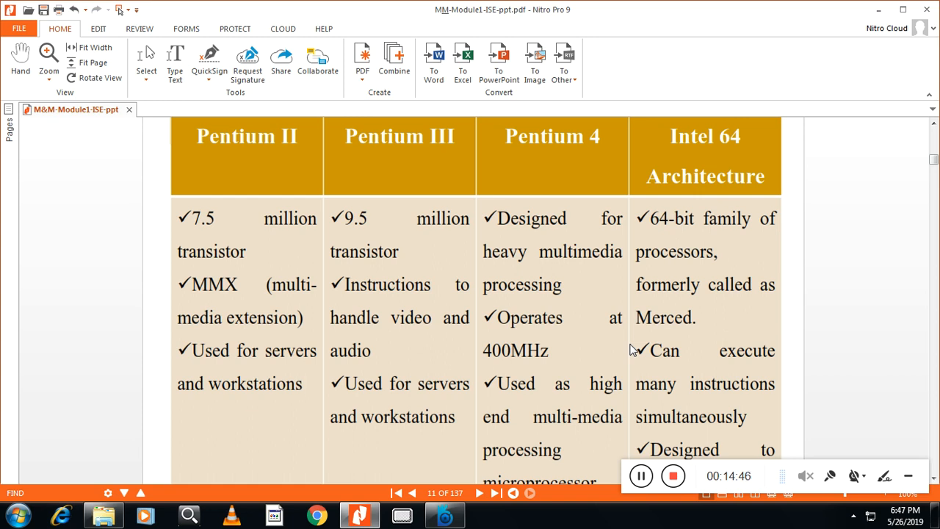
mouse_move(571, 380)
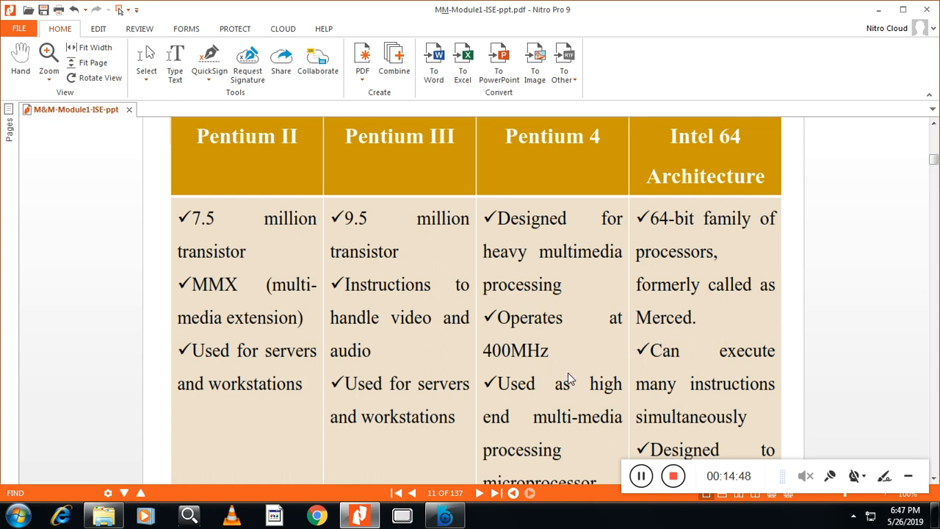